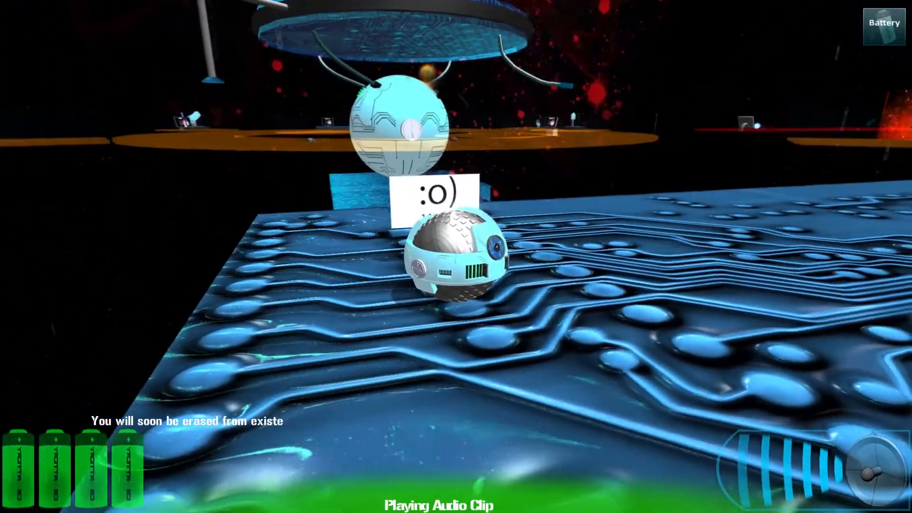
mouse_move(457, 256)
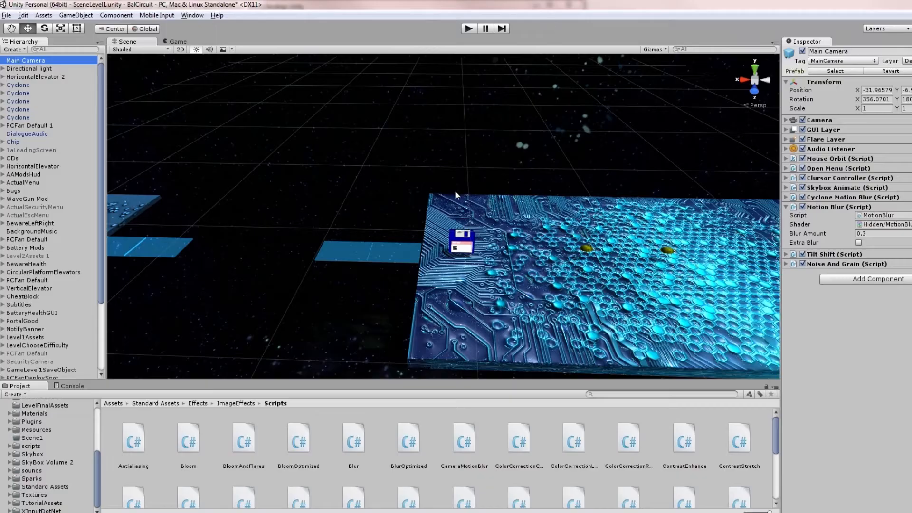
mouse_move(215, 156)
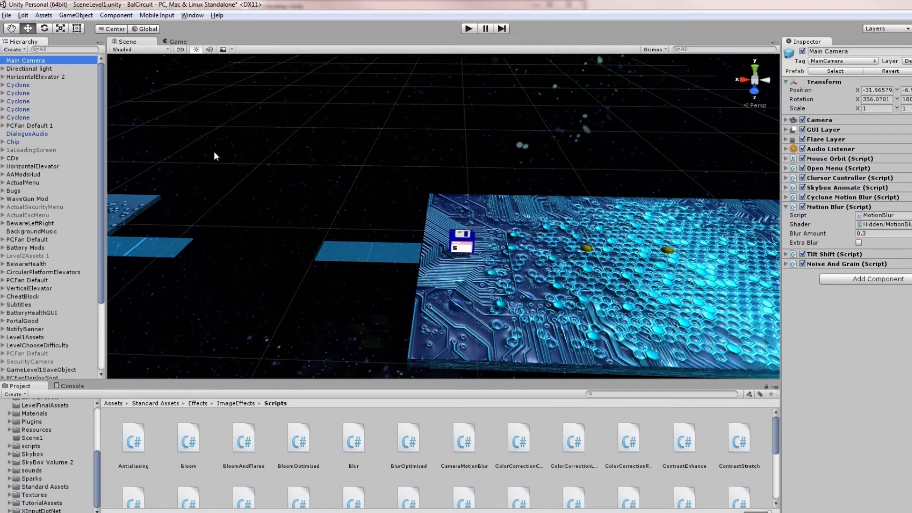
mouse_move(450, 257)
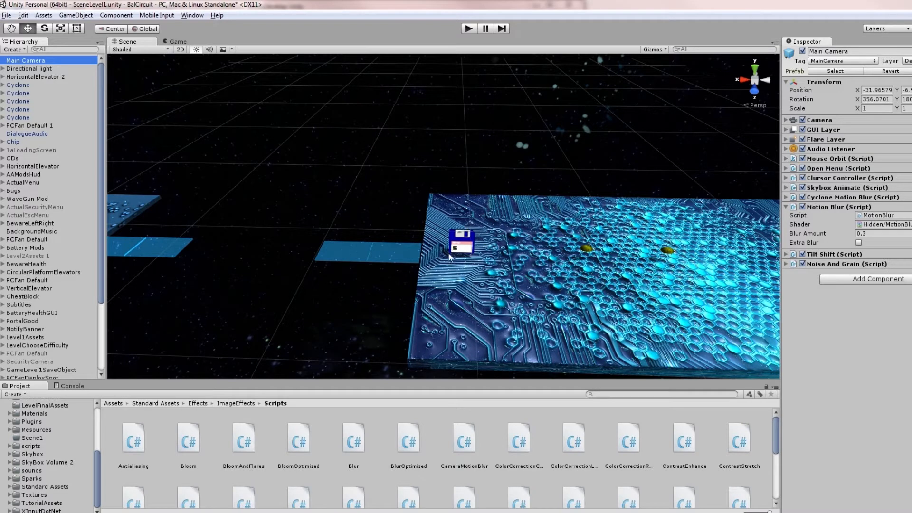
mouse_move(314, 378)
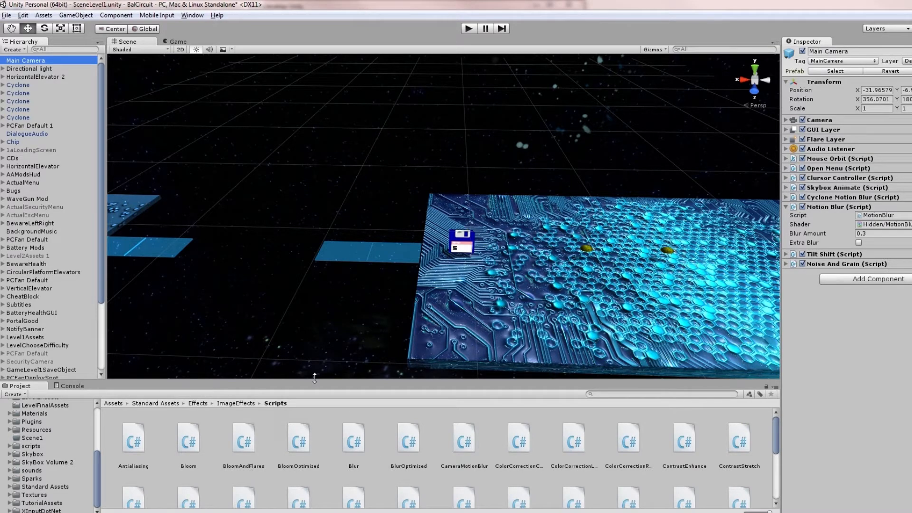
mouse_move(325, 175)
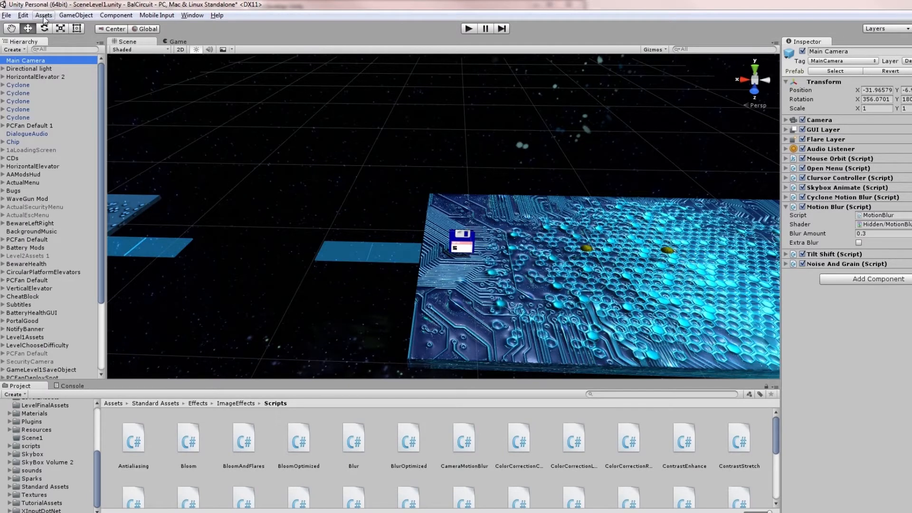
Import only the ImageEffects folder from the standard Effects package.
left_click(43, 15)
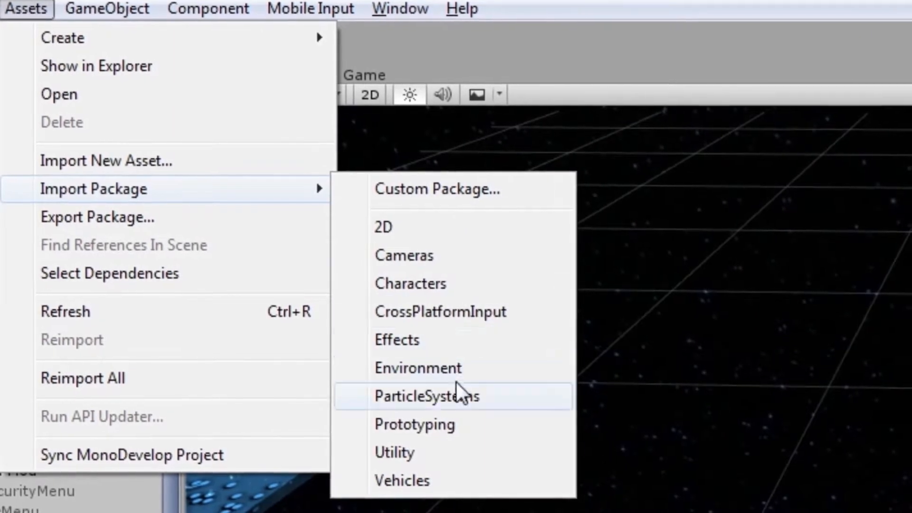
left_click(396, 340)
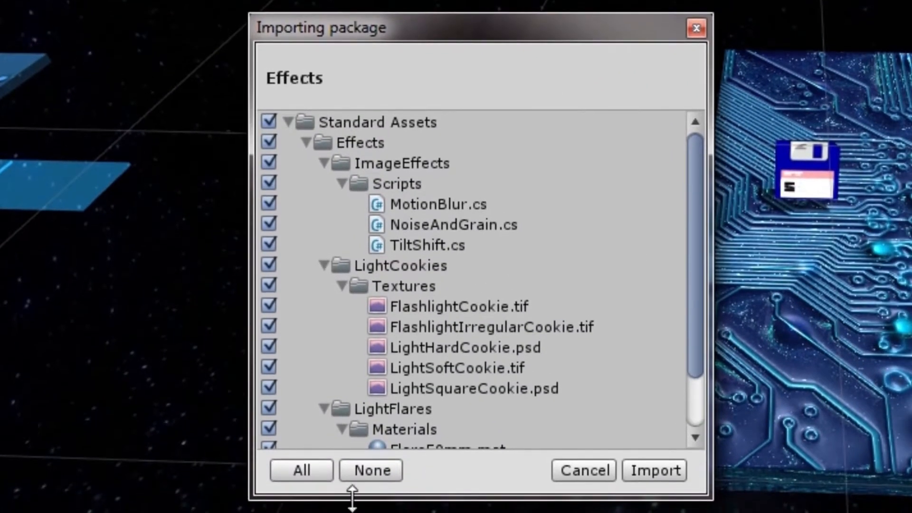
left_click(371, 470)
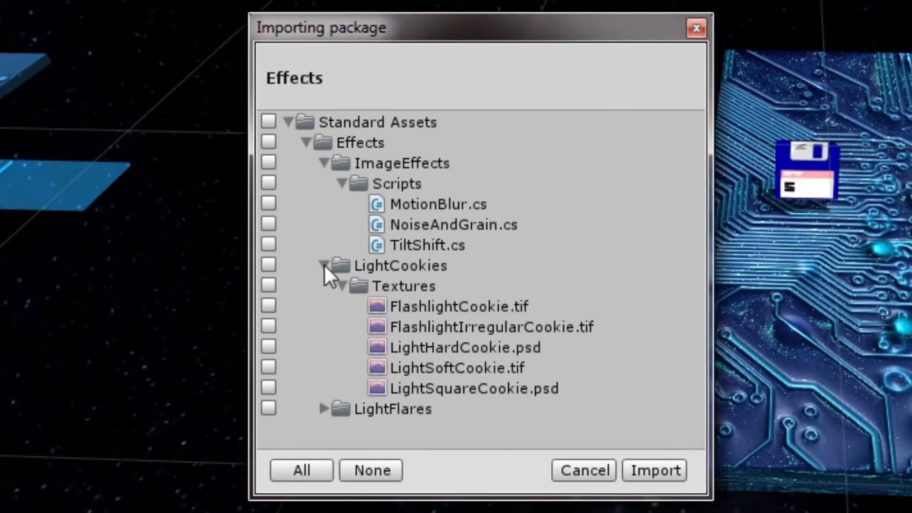
left_click(268, 163)
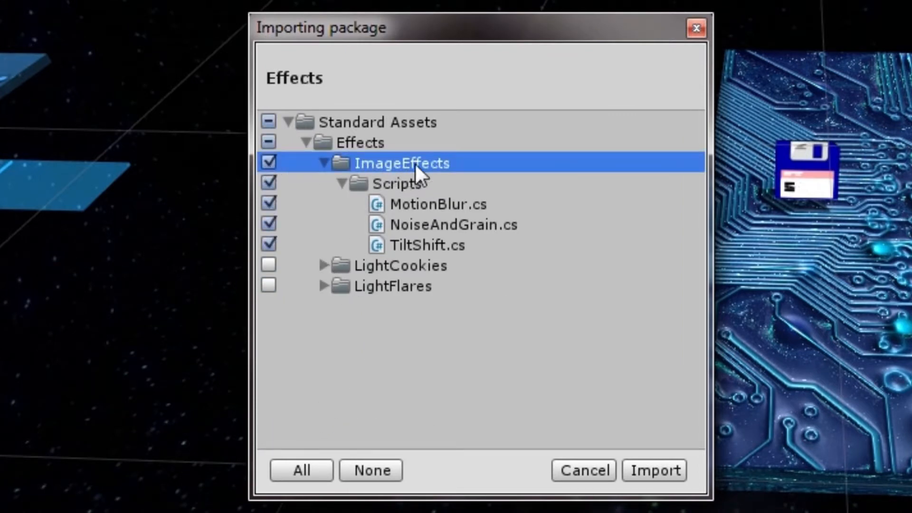
mouse_move(447, 220)
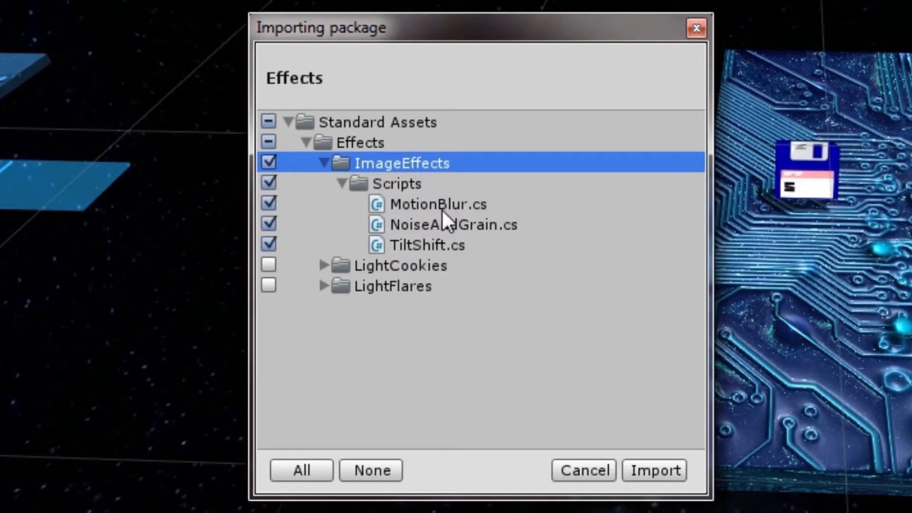
mouse_move(445, 253)
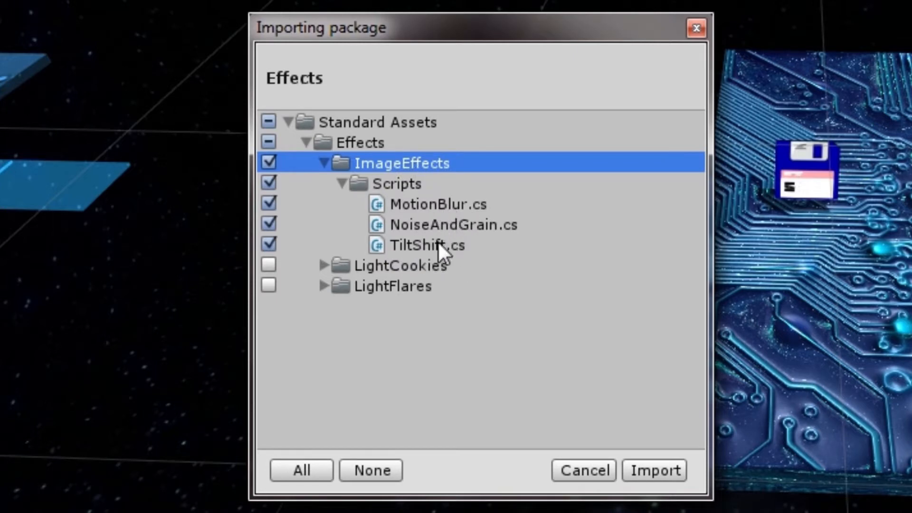
mouse_move(508, 413)
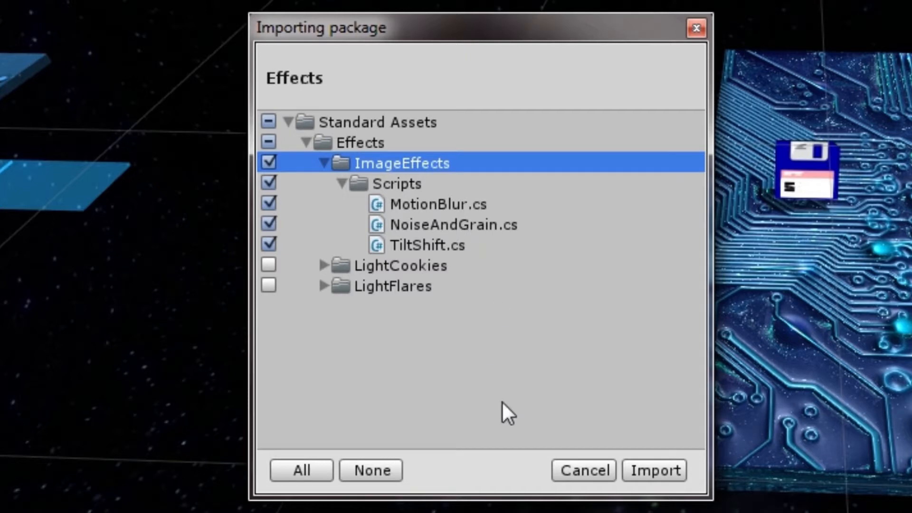
mouse_move(541, 303)
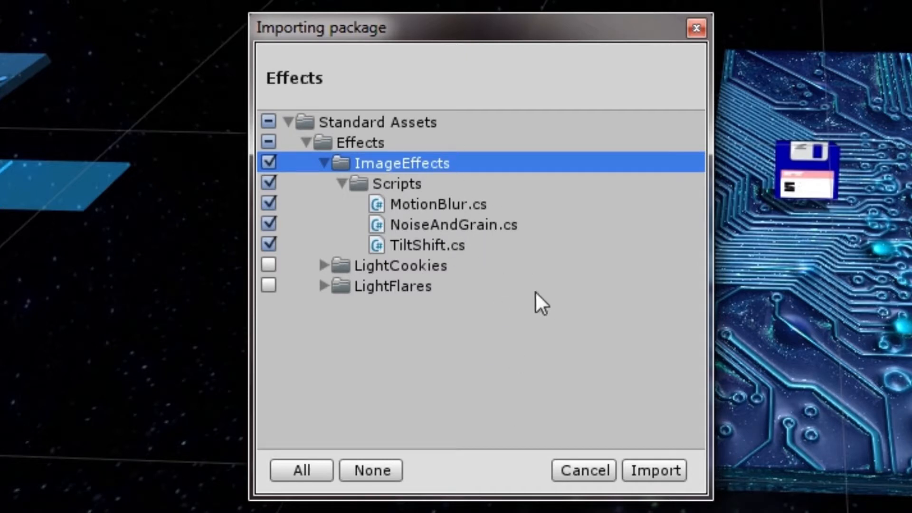
mouse_move(578, 305)
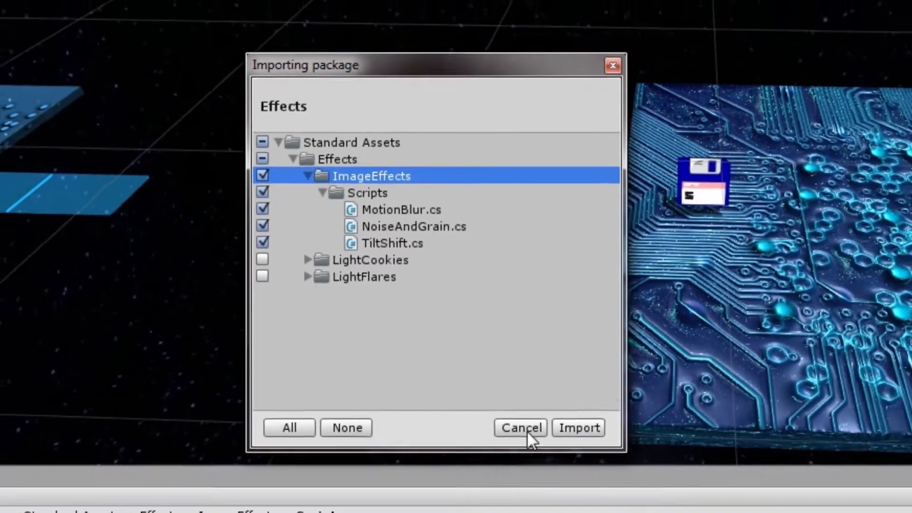
left_click(579, 428)
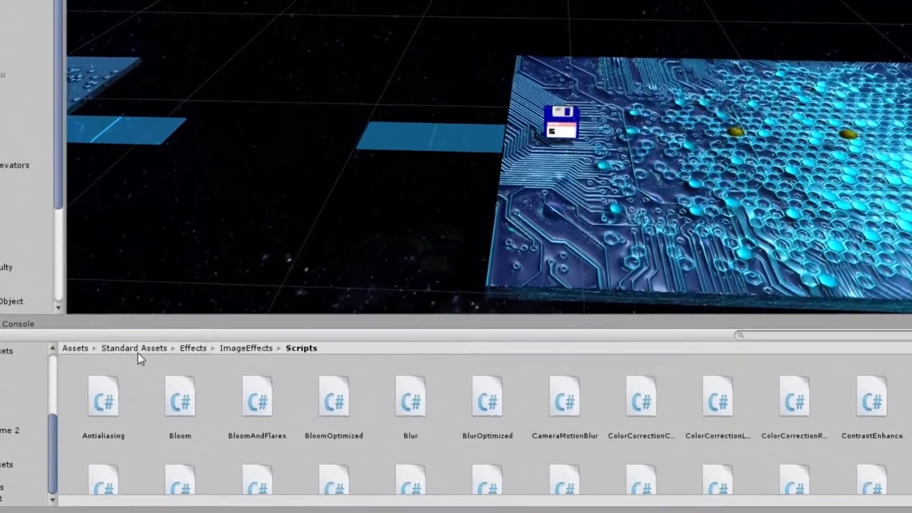
Browse to Standard Assets > Effects > ImageEffects > Scripts in the Project panel.
left_click(133, 348)
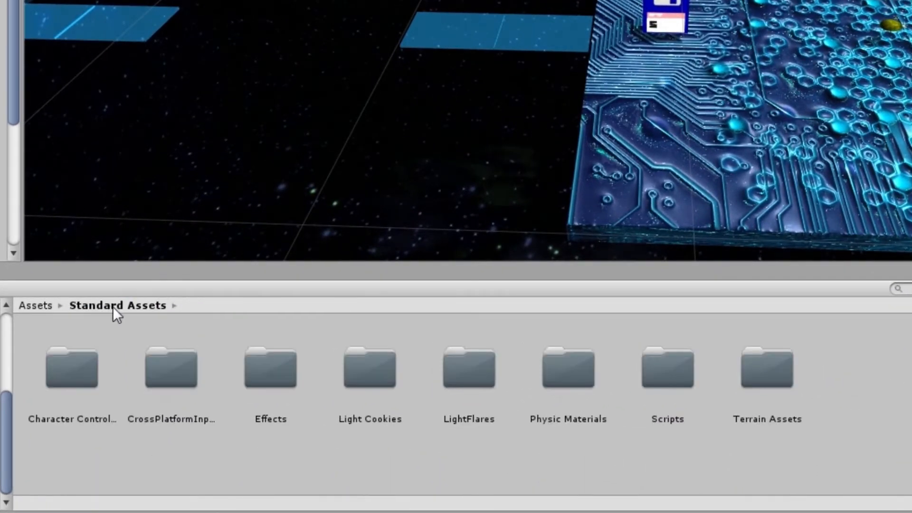
double_click(270, 368)
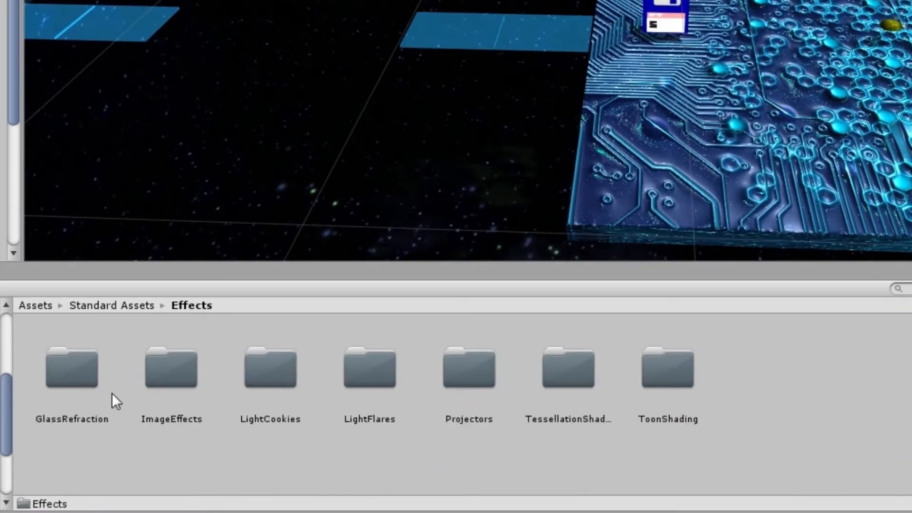
double_click(171, 366)
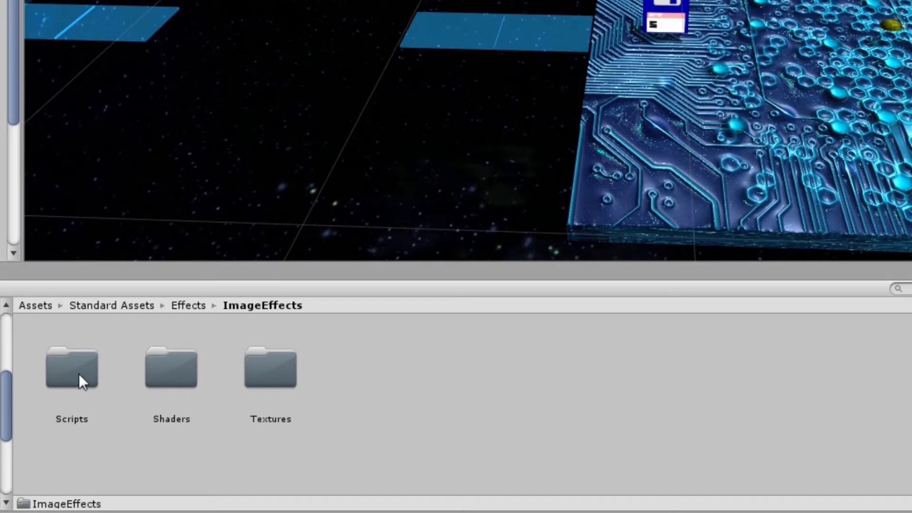
double_click(71, 366)
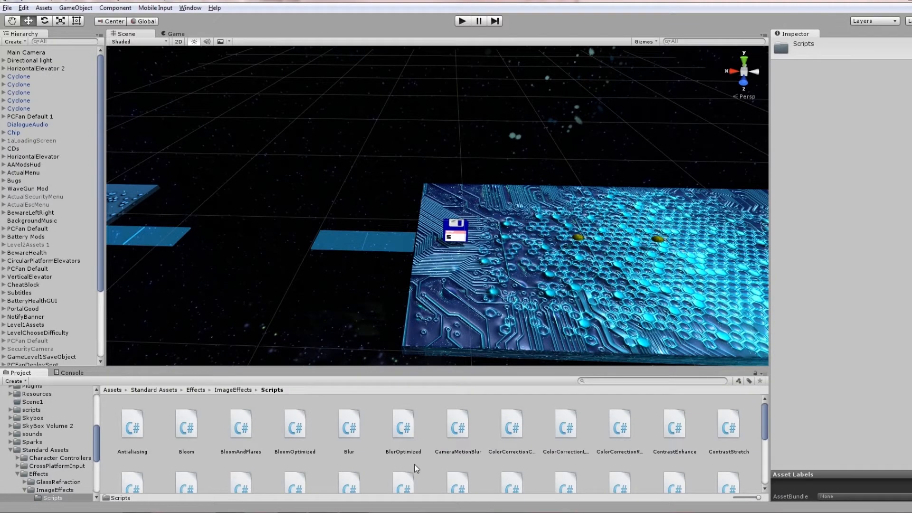
mouse_move(438, 453)
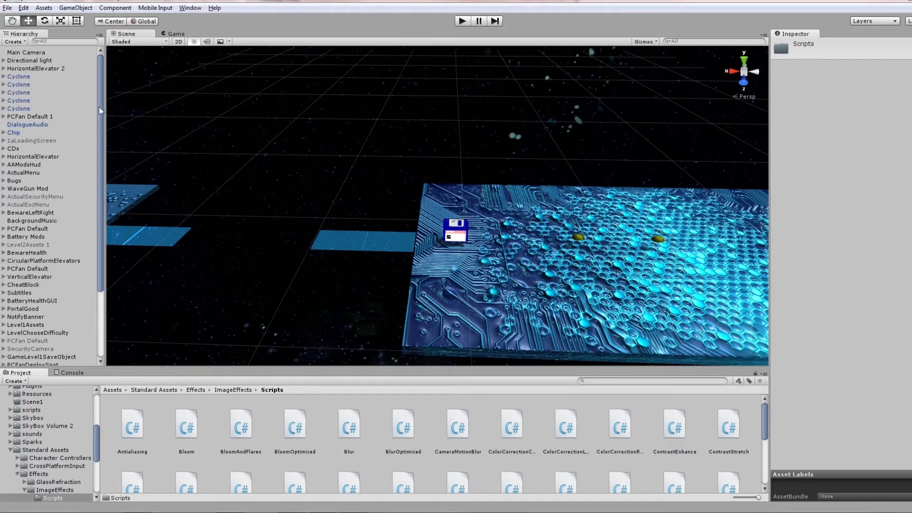
Set the Main Camera's Motion Blur amount to 0.8 and play-test the game.
left_click(26, 52)
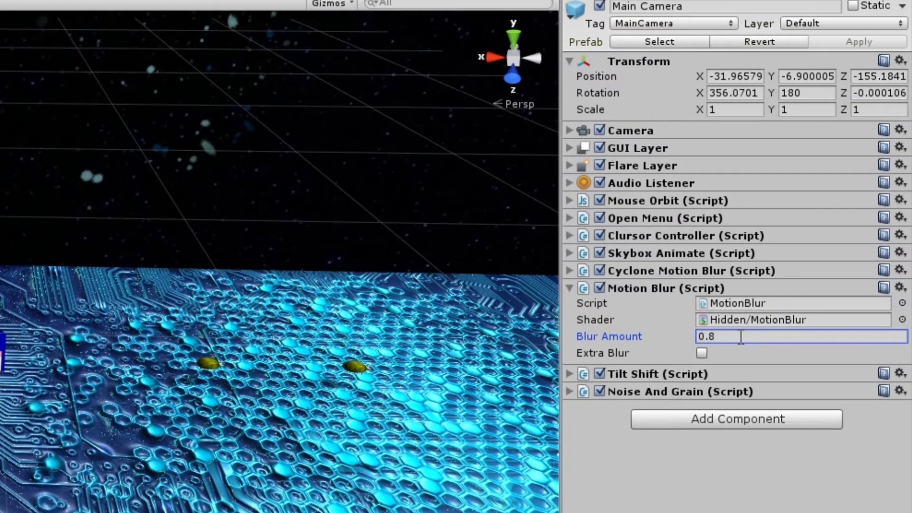
left_click(381, 24)
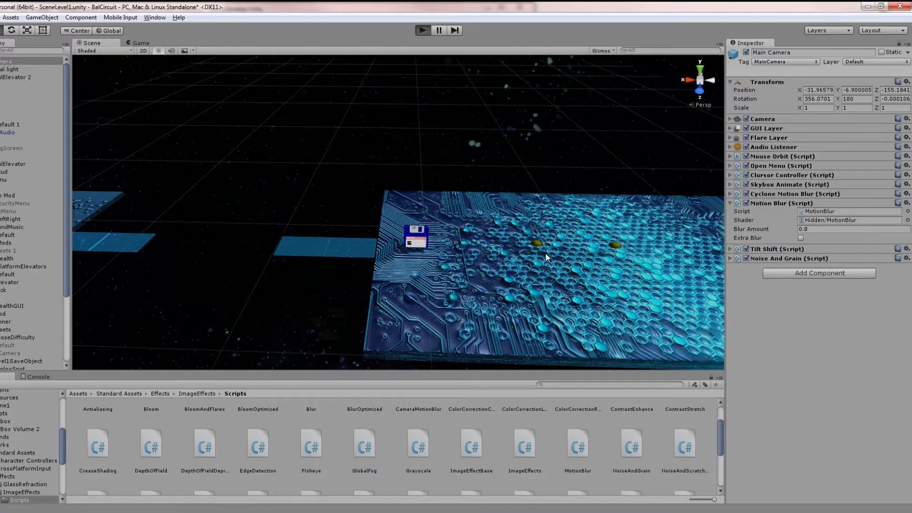
left_click(423, 30)
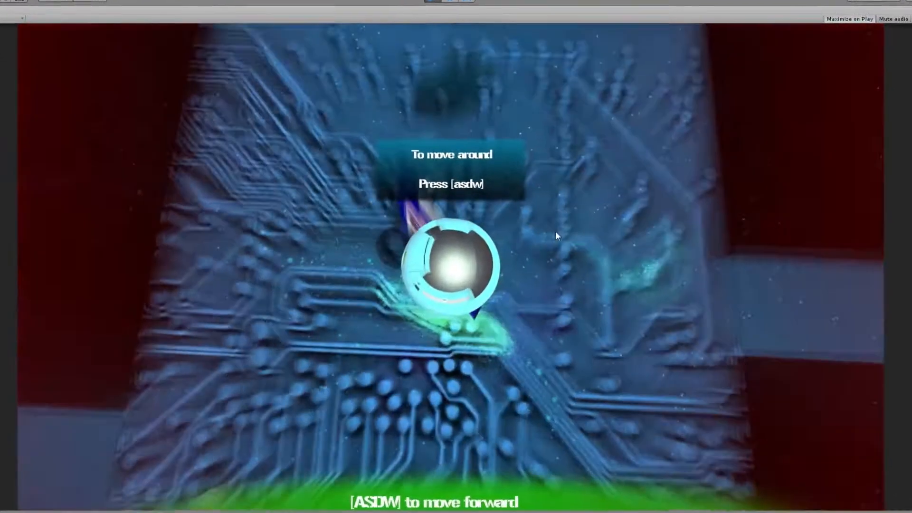
key("w")
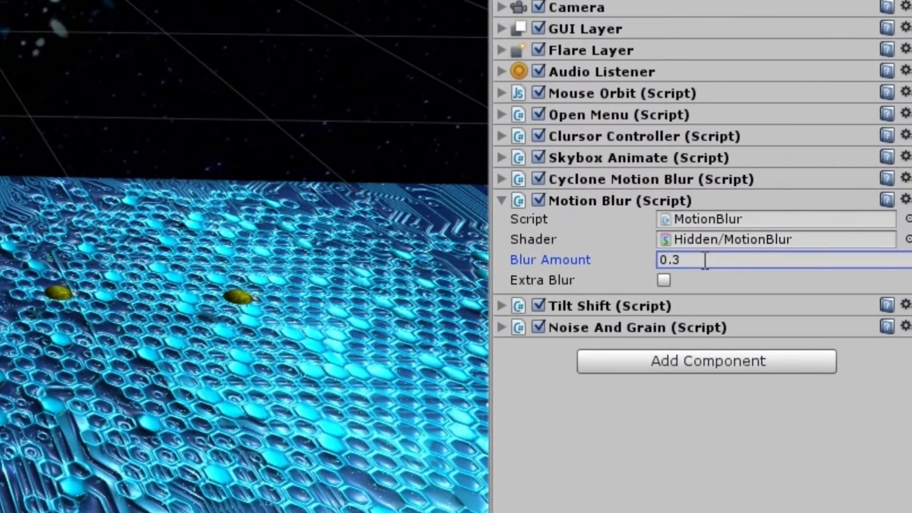
Collapse Motion Blur, review the Tilt Shift settings, then fold Tilt Shift away.
left_click(500, 200)
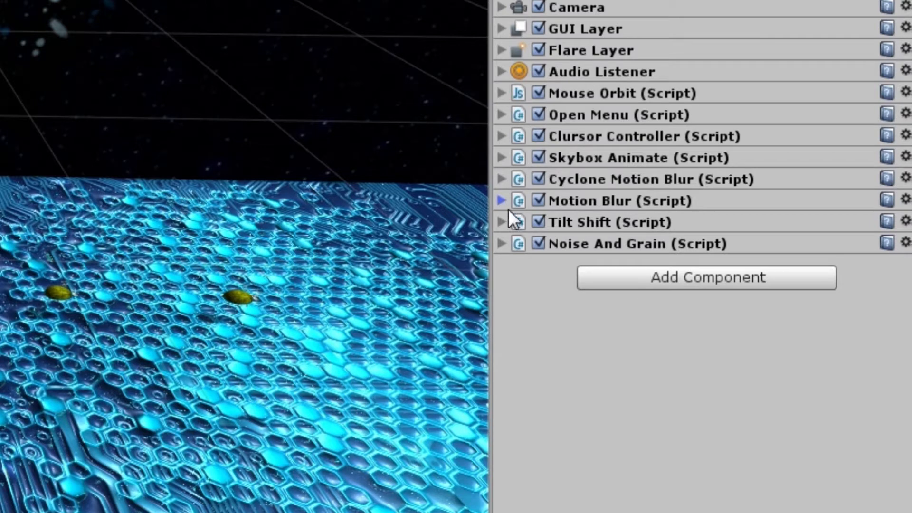
left_click(500, 222)
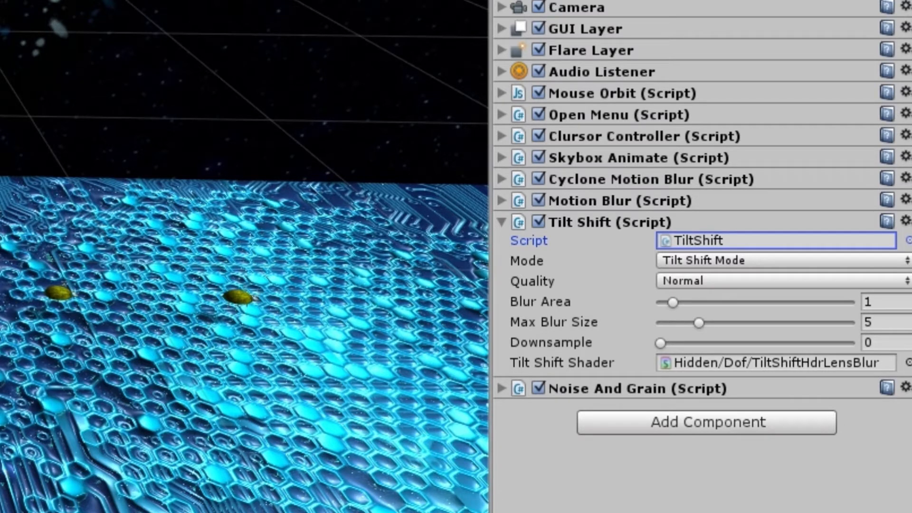
mouse_move(620, 326)
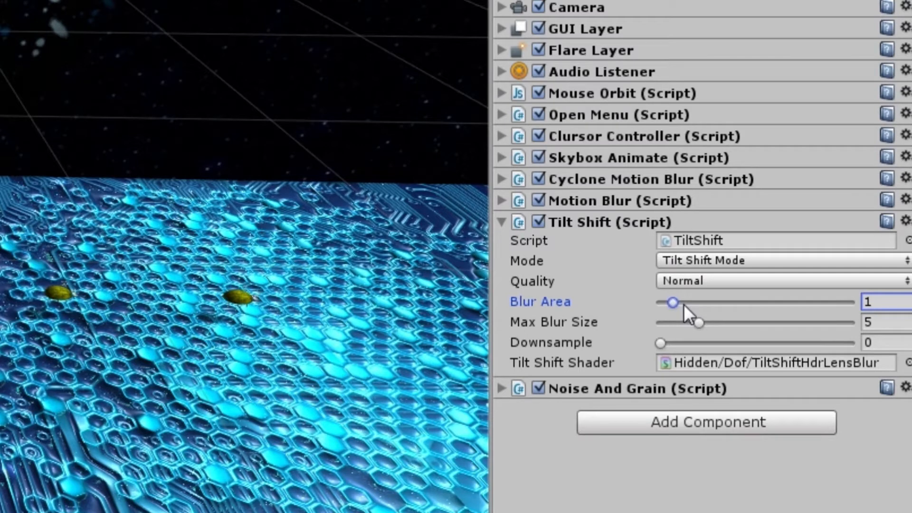
mouse_move(748, 248)
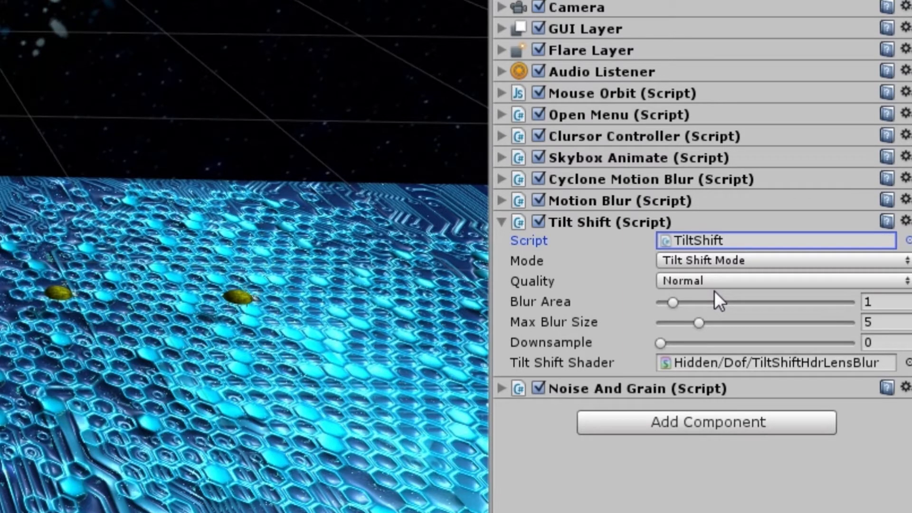
mouse_move(514, 244)
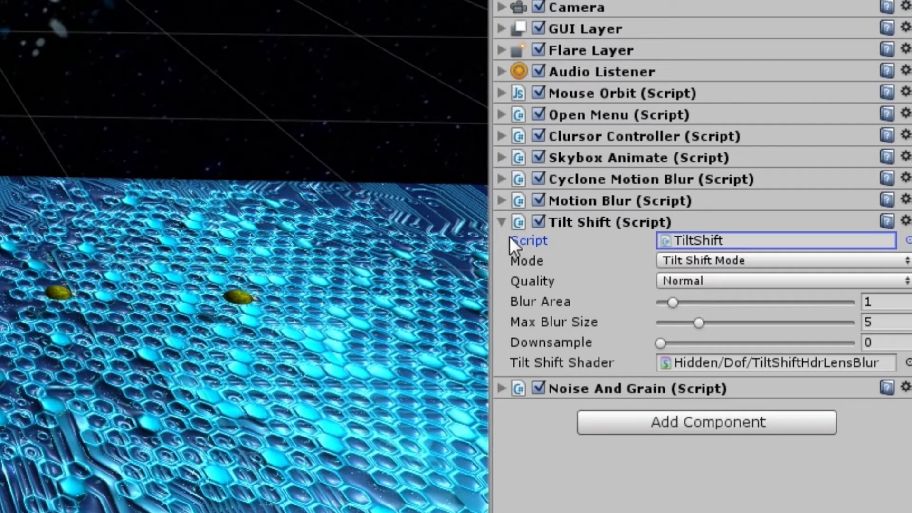
left_click(500, 222)
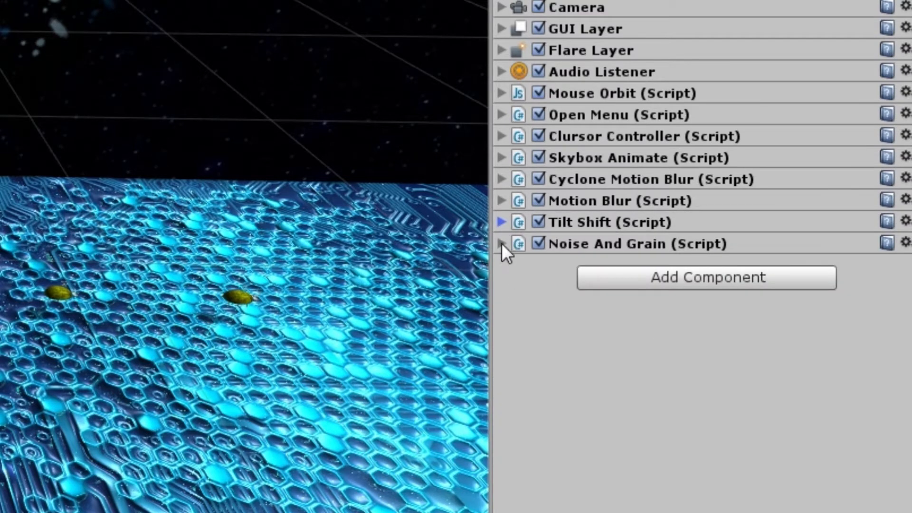
left_click(501, 244)
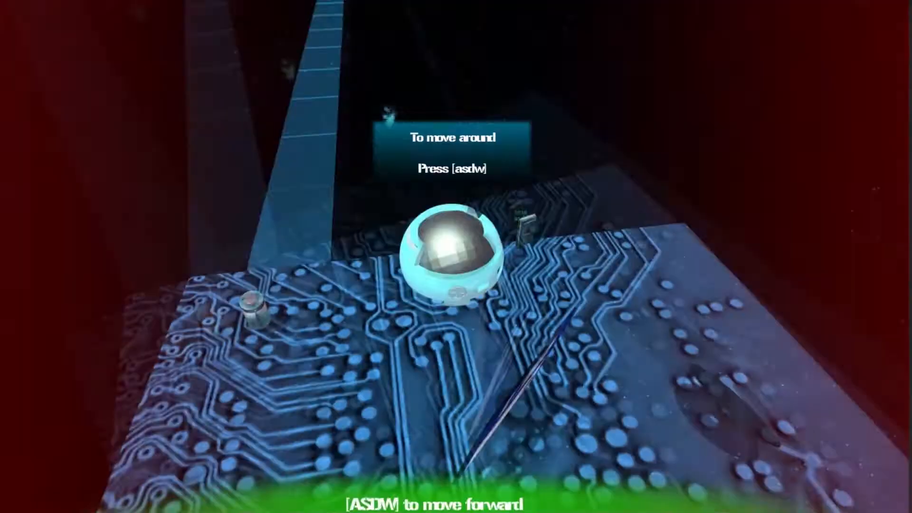
Move through the running circuit-board level with the W key.
key("w")
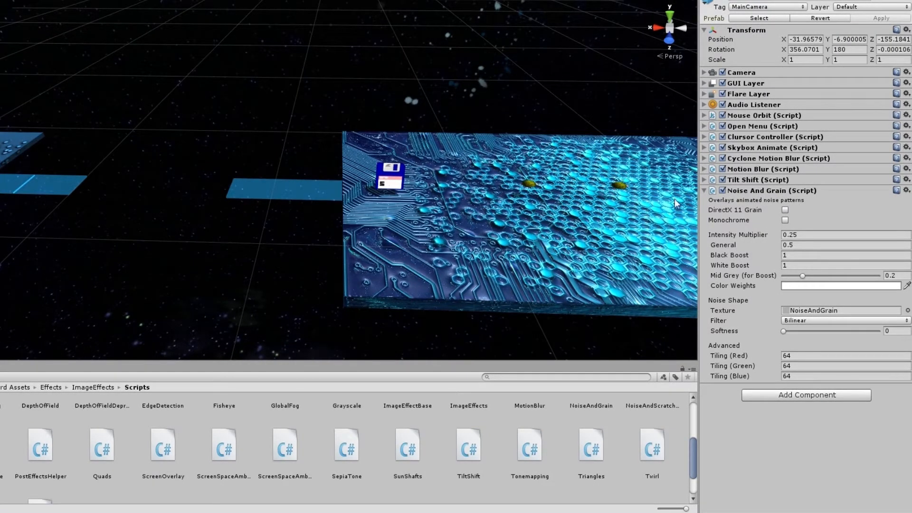
mouse_move(762, 242)
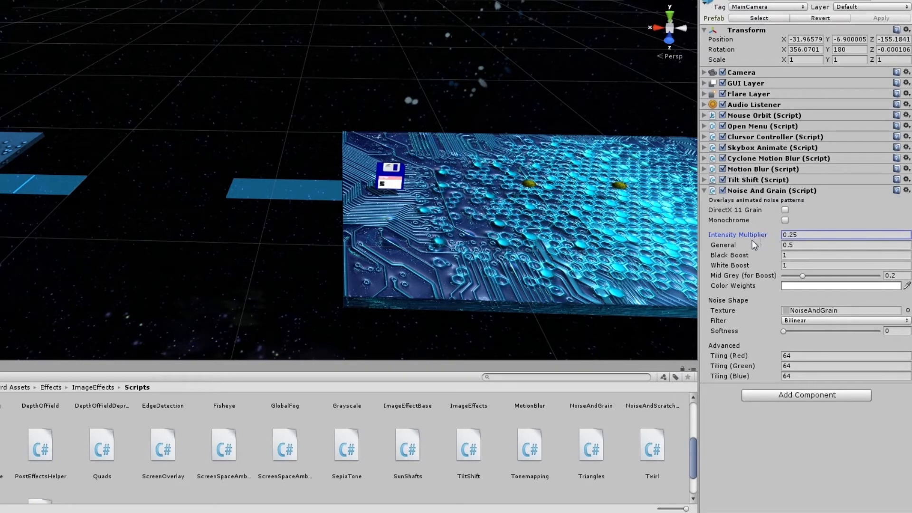
mouse_move(697, 245)
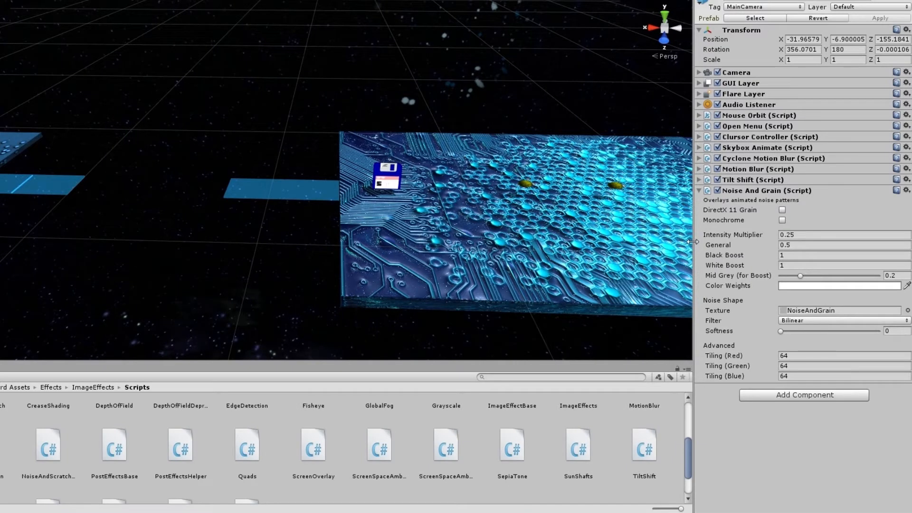
mouse_move(794, 240)
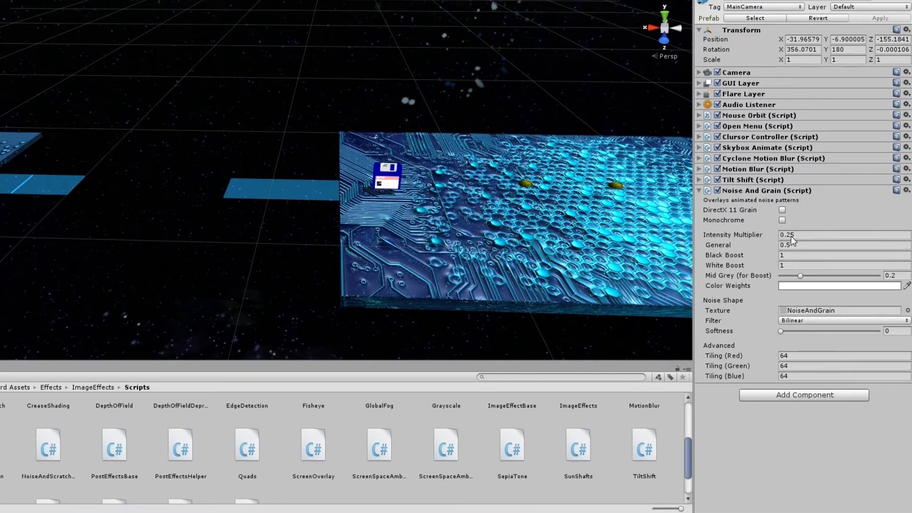
mouse_move(769, 383)
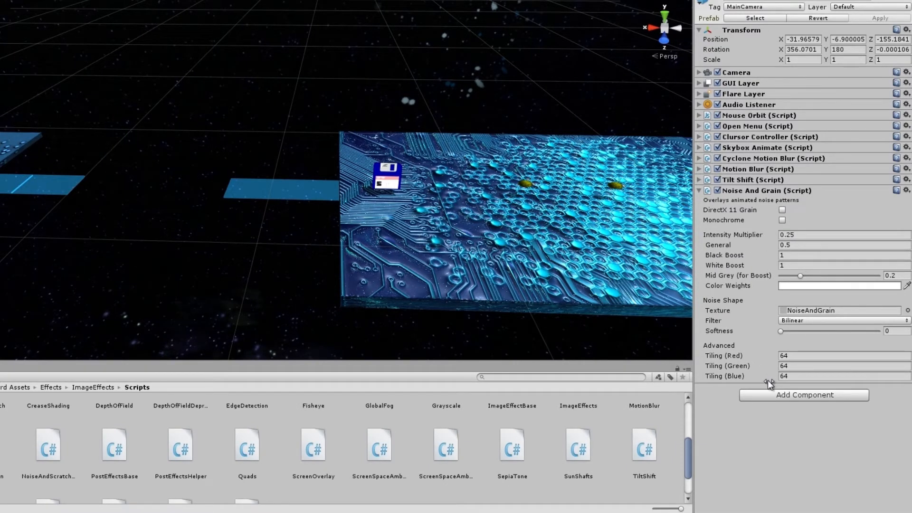
mouse_move(695, 324)
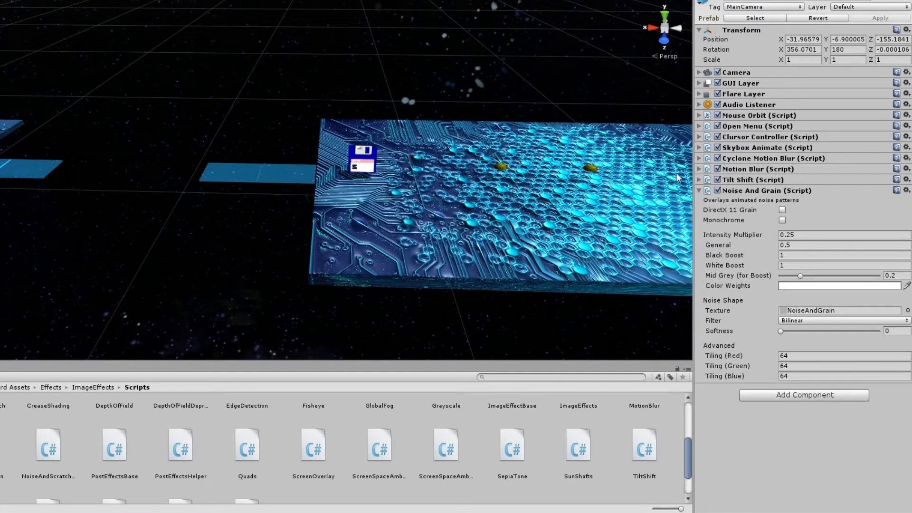
mouse_move(785, 221)
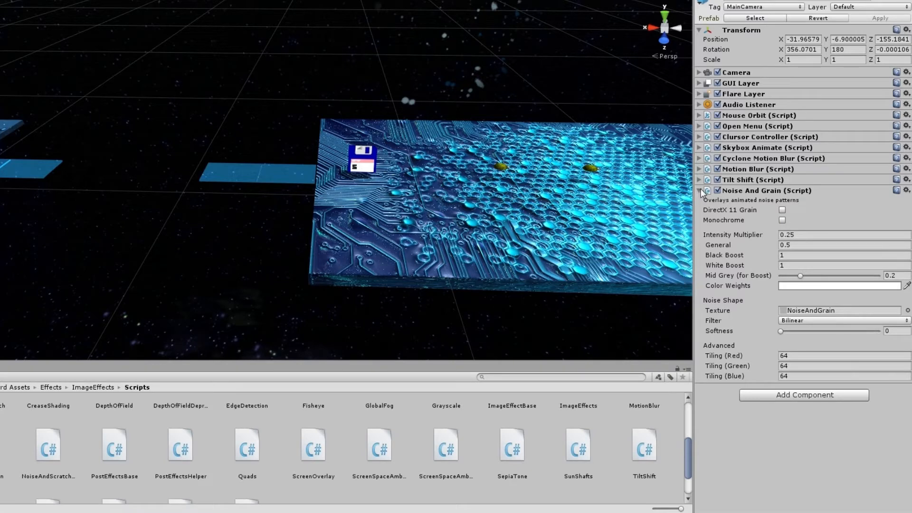
Fold away Noise And Grain and expand the Motion Blur (Script) settings.
left_click(699, 192)
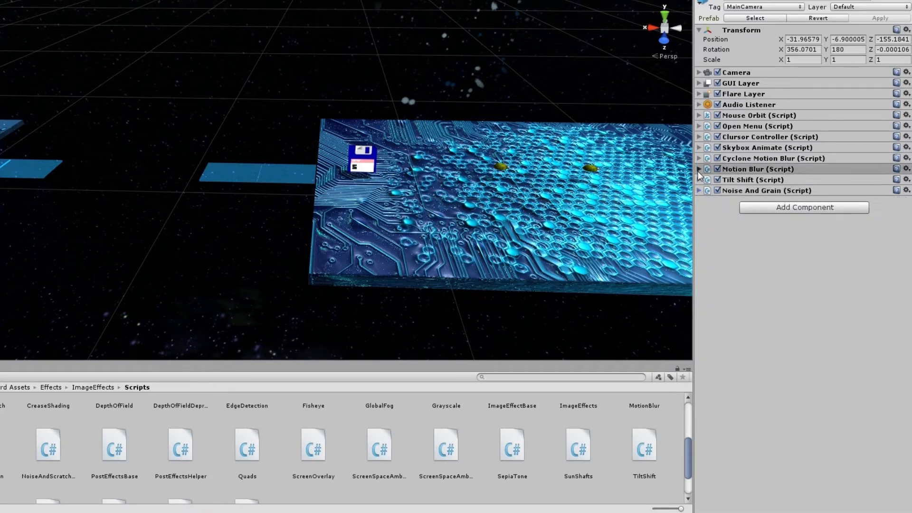
left_click(700, 169)
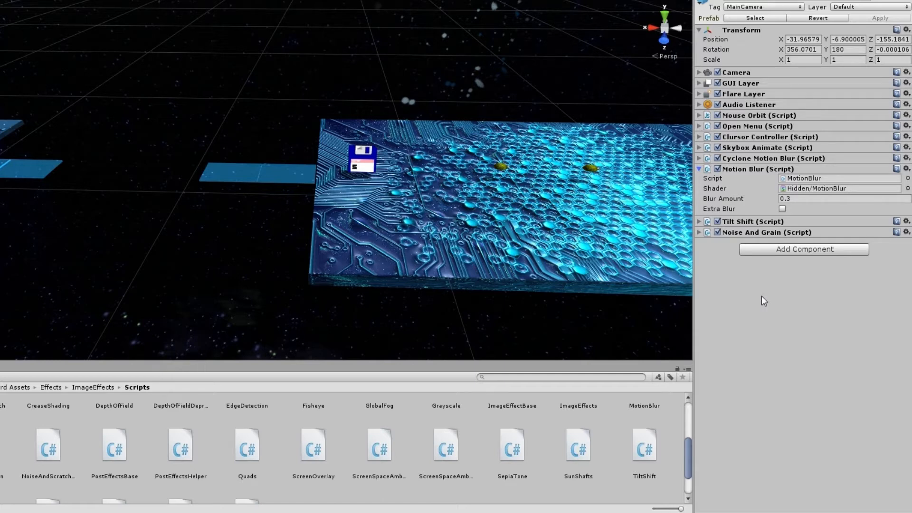
mouse_move(783, 307)
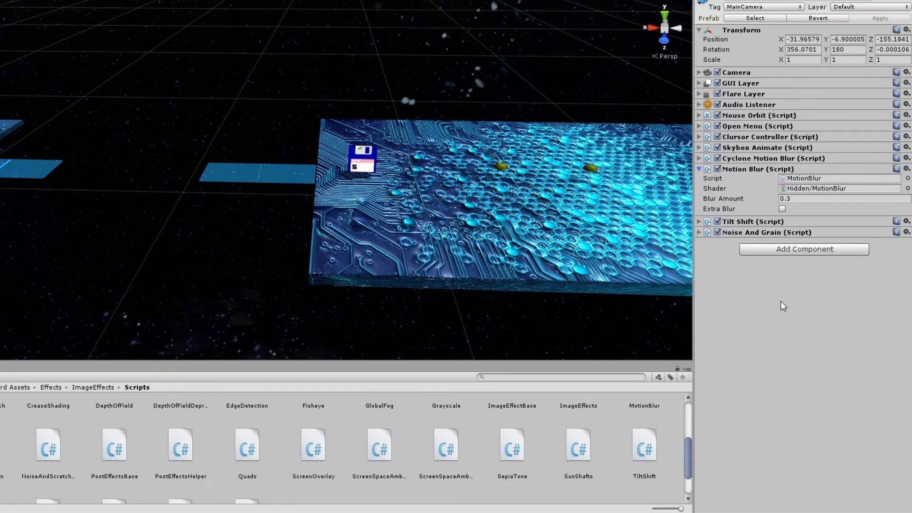
mouse_move(805, 182)
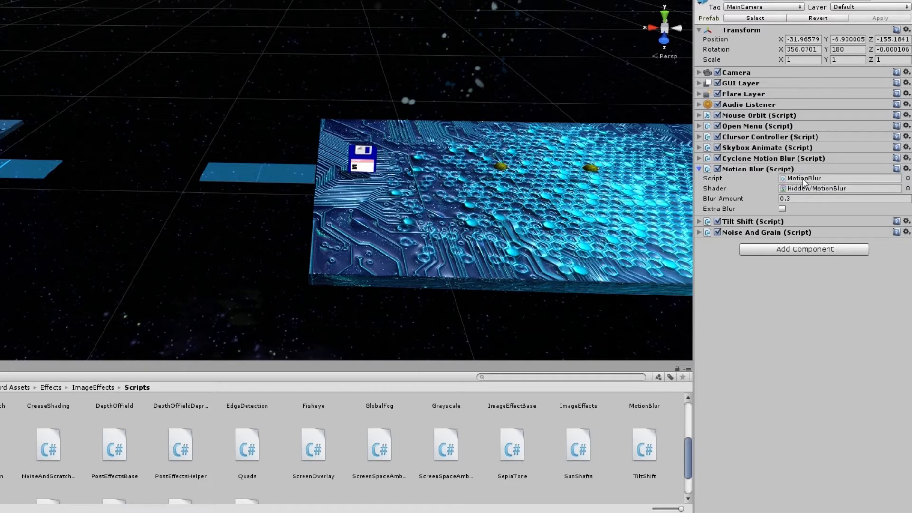
mouse_move(816, 272)
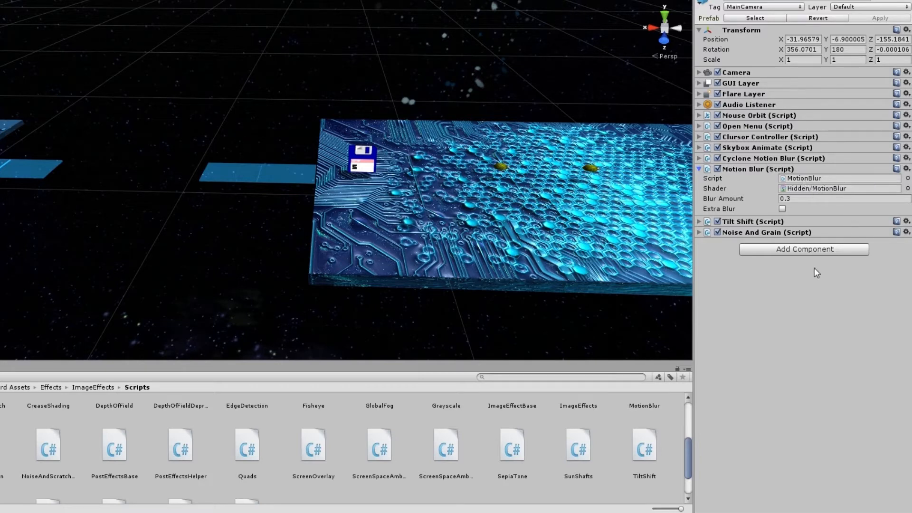
mouse_move(807, 302)
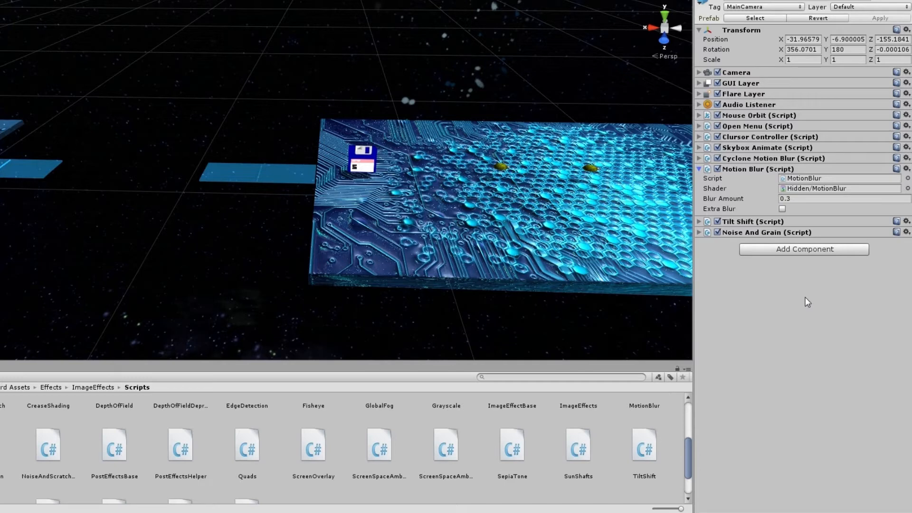
mouse_move(774, 181)
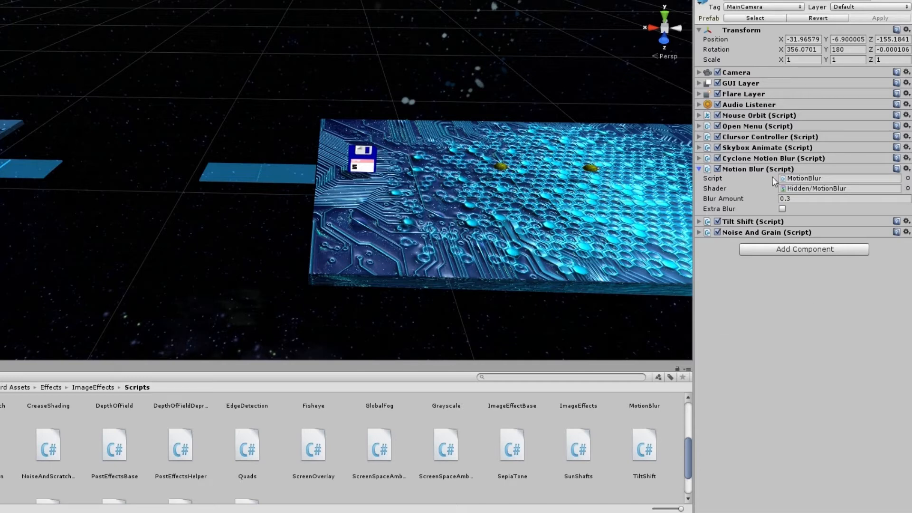
mouse_move(771, 235)
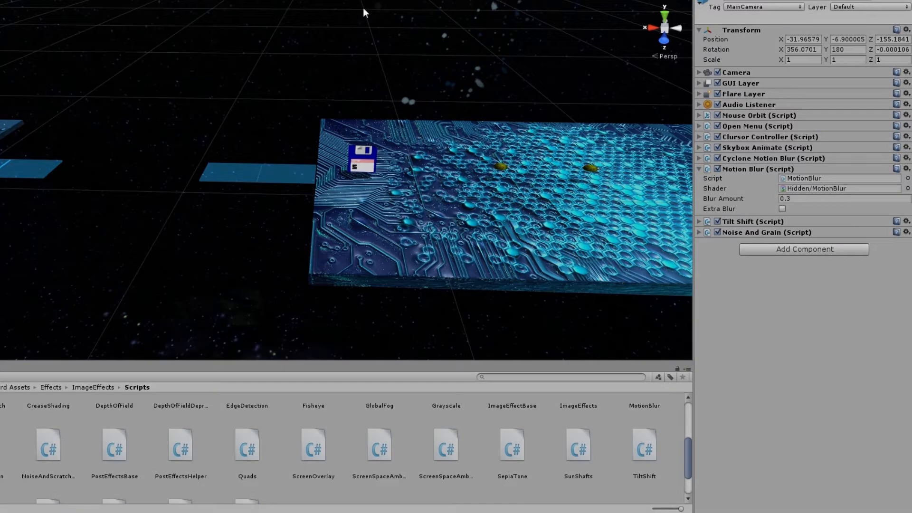
mouse_move(355, 49)
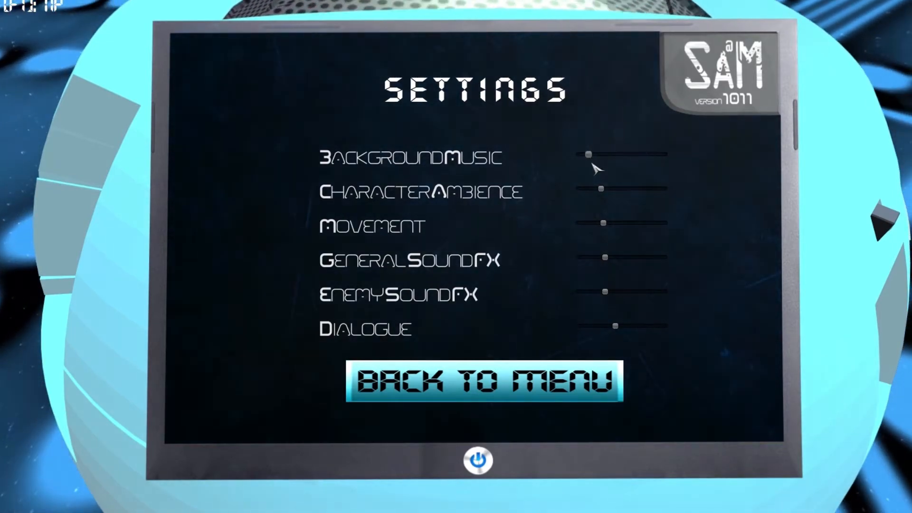
mouse_move(506, 114)
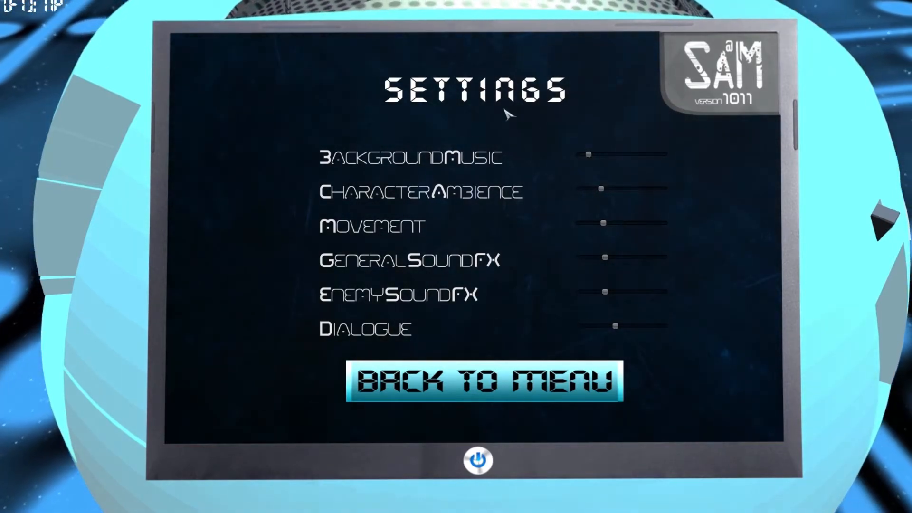
mouse_move(385, 343)
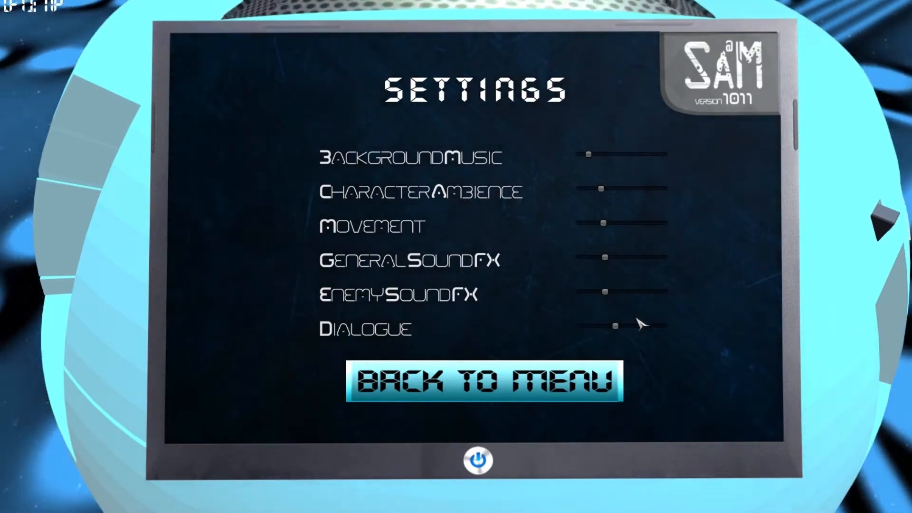
mouse_move(602, 212)
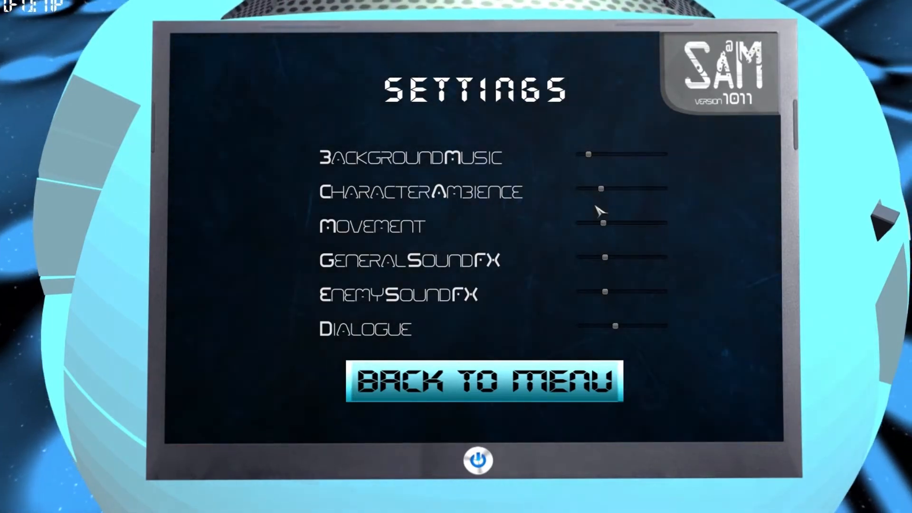
mouse_move(547, 285)
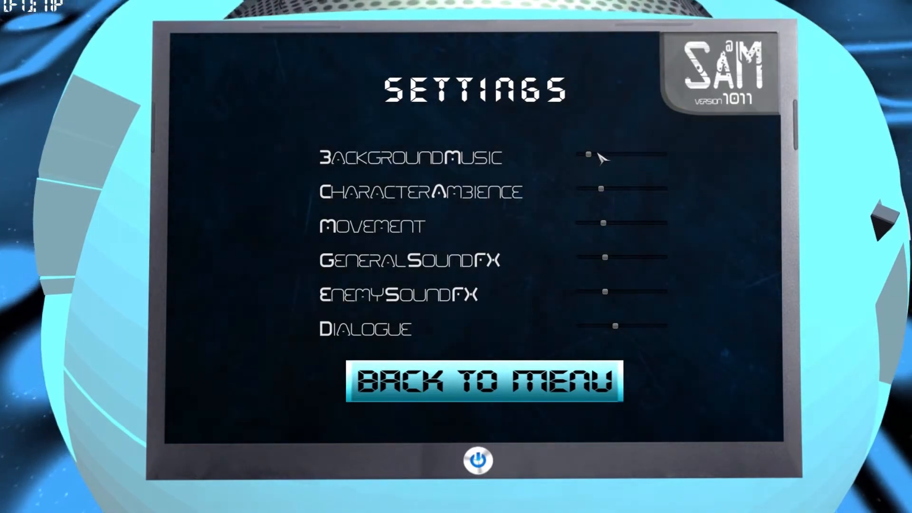
mouse_move(446, 62)
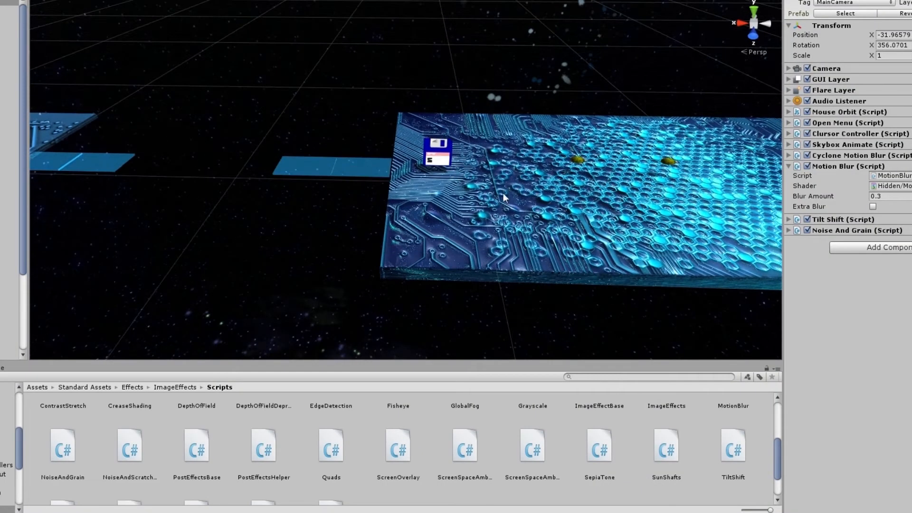
mouse_move(592, 228)
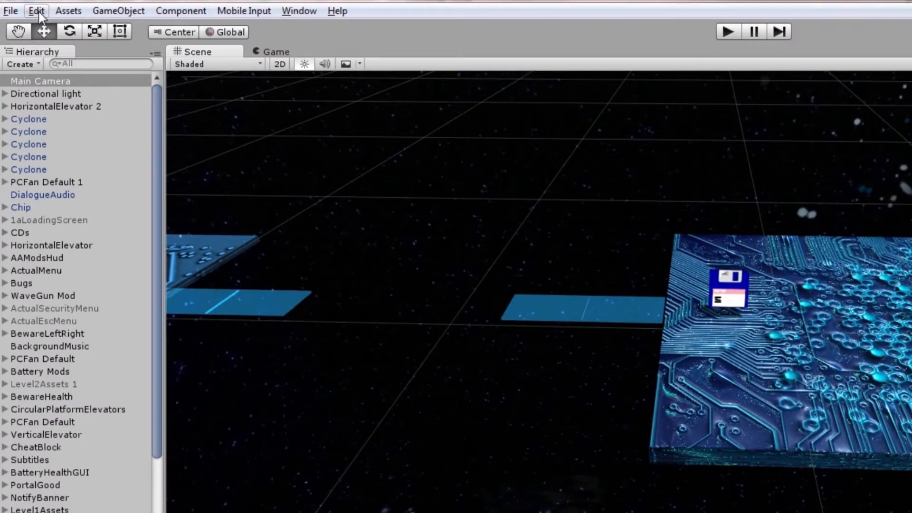
Open Quality settings from the Edit > Project Settings menu.
left_click(36, 11)
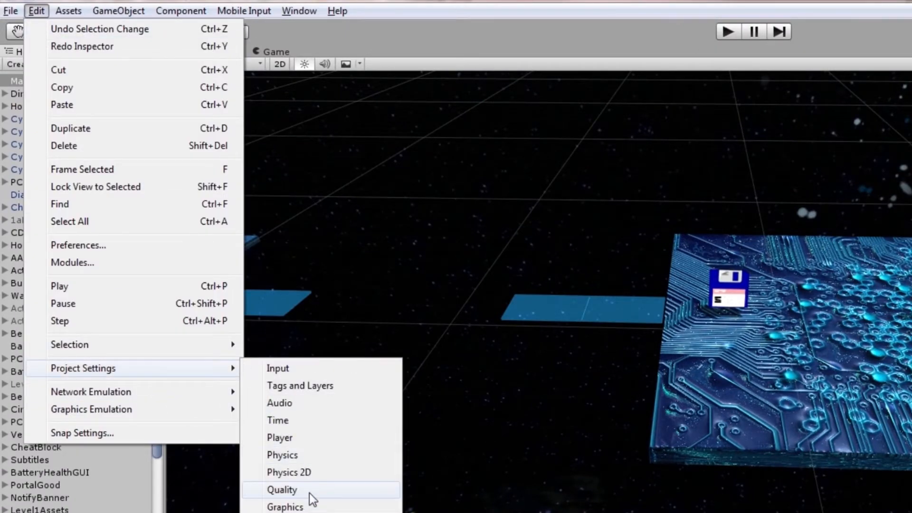
left_click(282, 490)
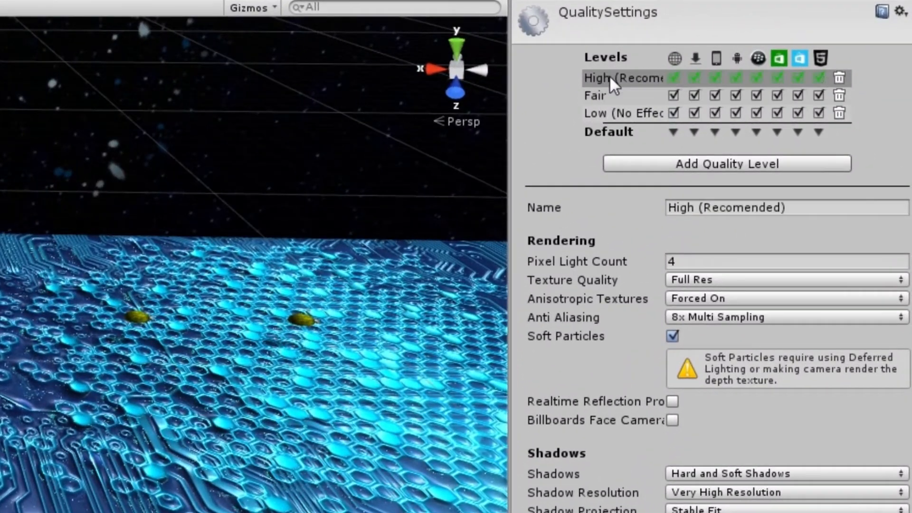
mouse_move(623, 96)
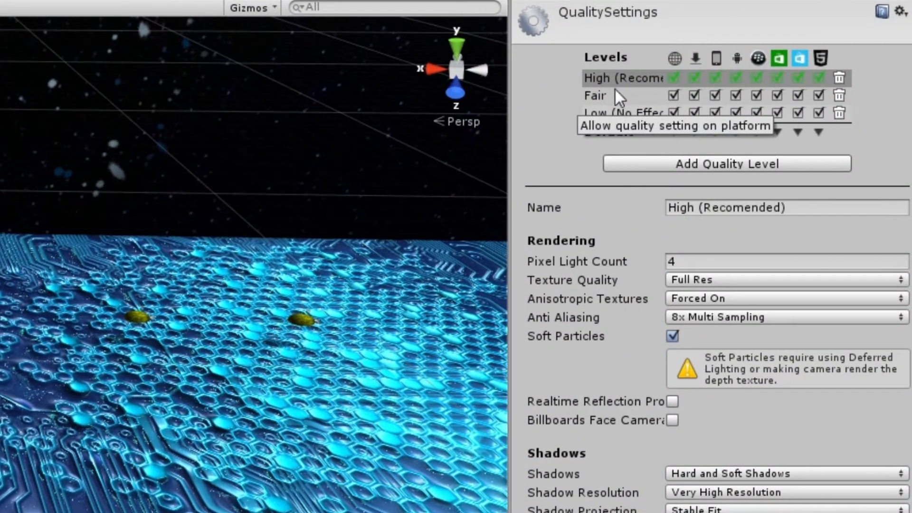
mouse_move(779, 102)
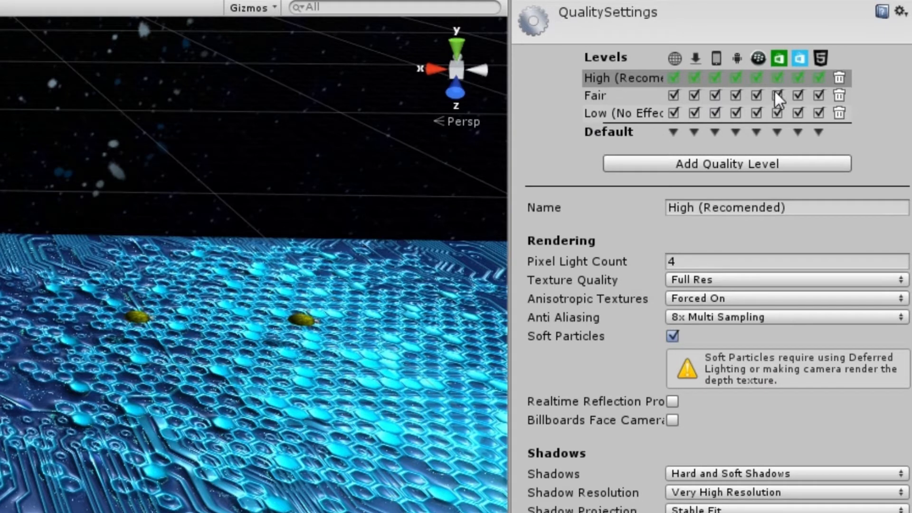
Inspect the Fair, High and Low (No Effects) quality levels, finishing on Low.
left_click(595, 95)
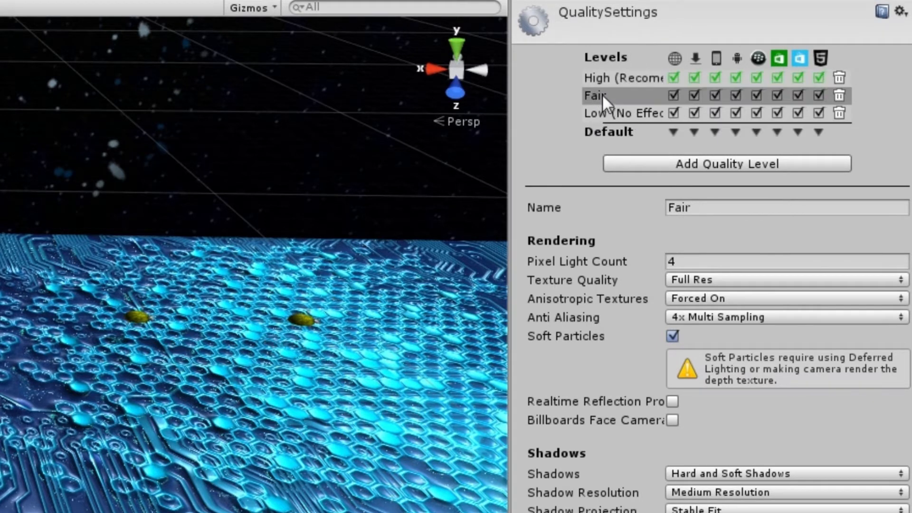
left_click(605, 78)
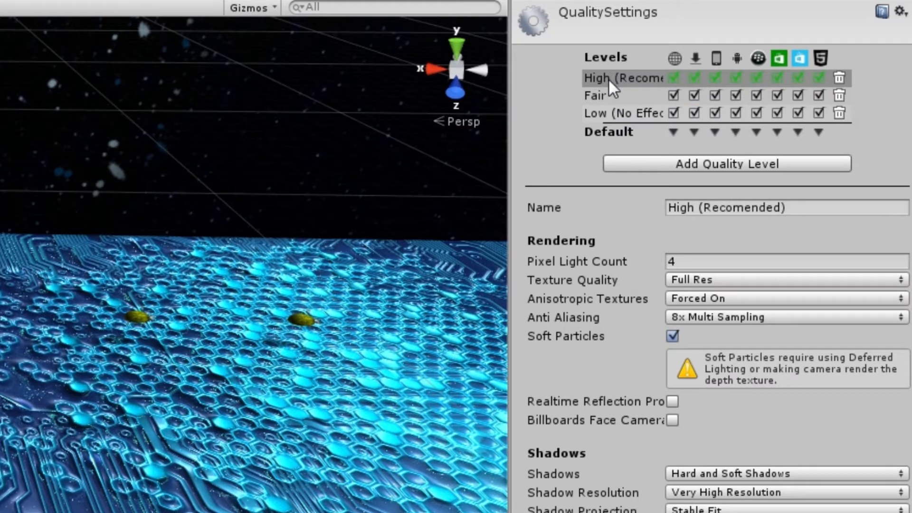
left_click(597, 95)
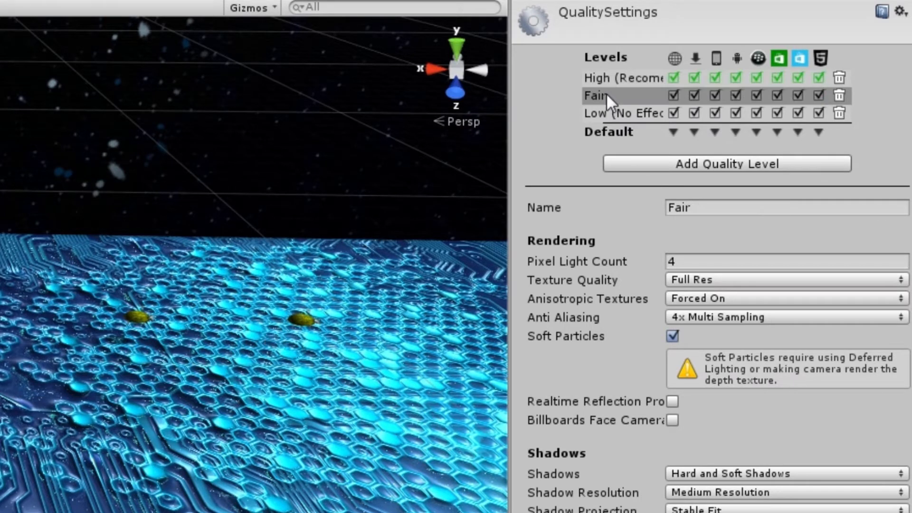
left_click(605, 113)
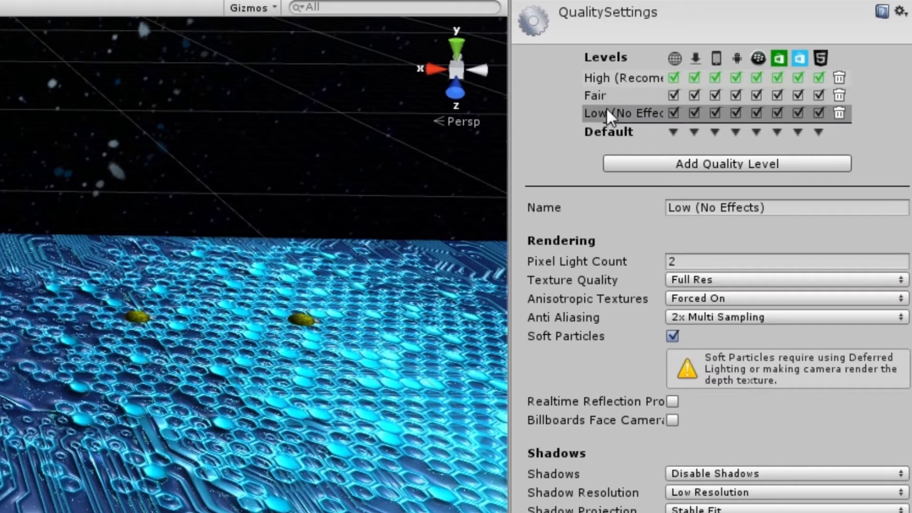
mouse_move(626, 102)
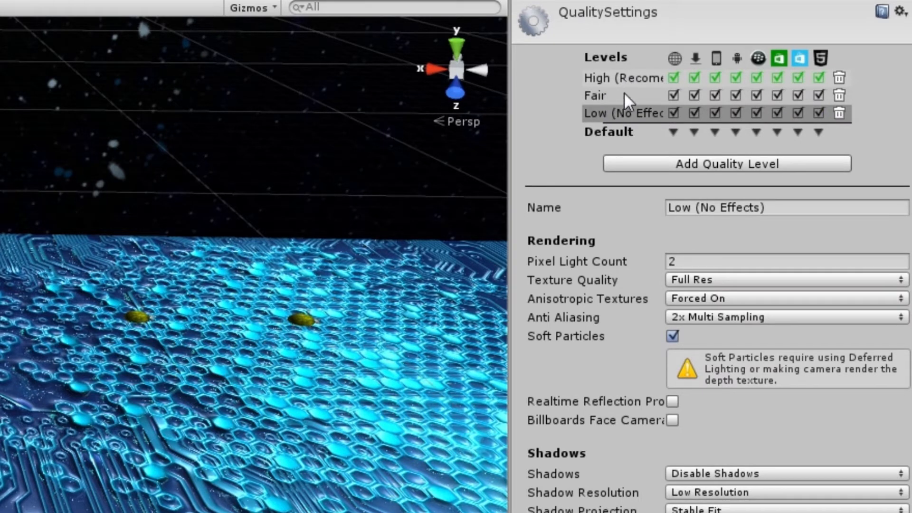
mouse_move(656, 134)
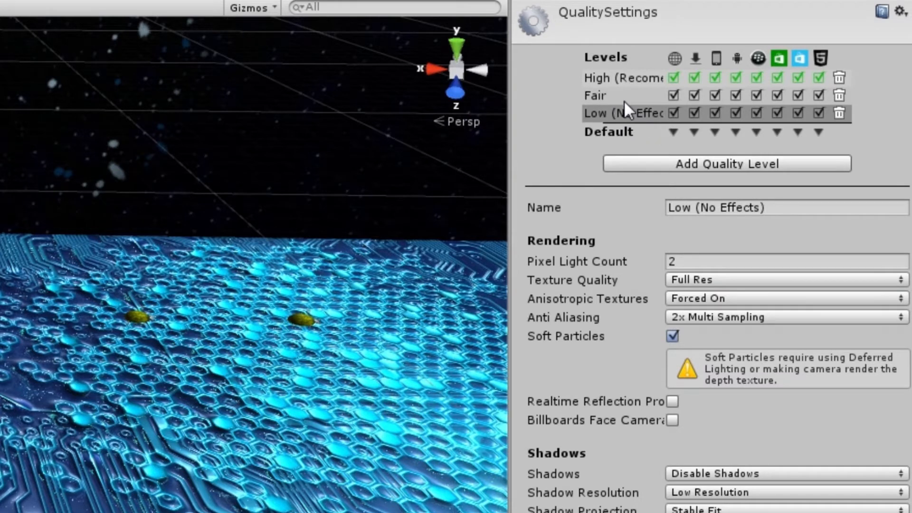
mouse_move(628, 109)
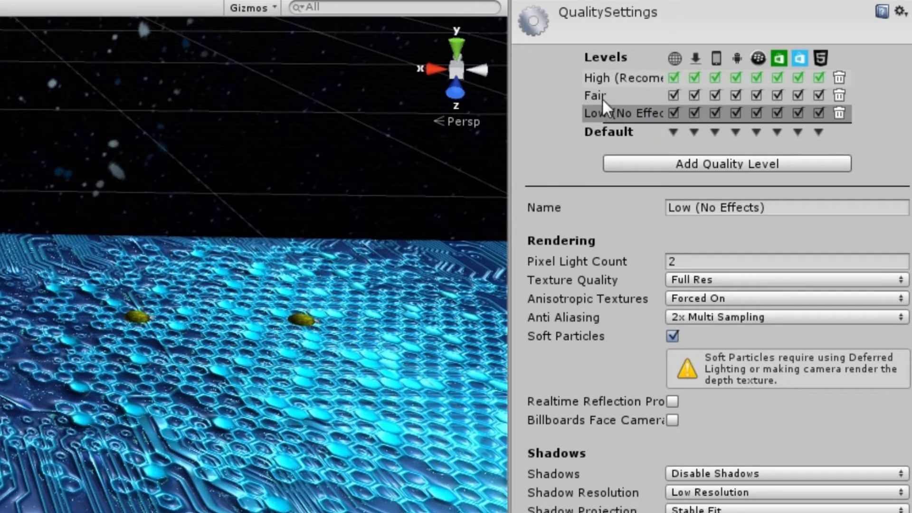
mouse_move(614, 117)
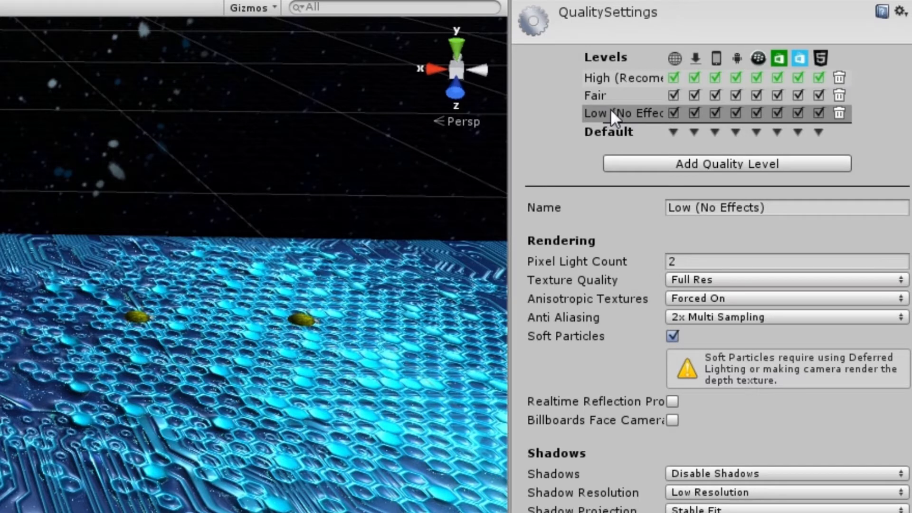
mouse_move(609, 114)
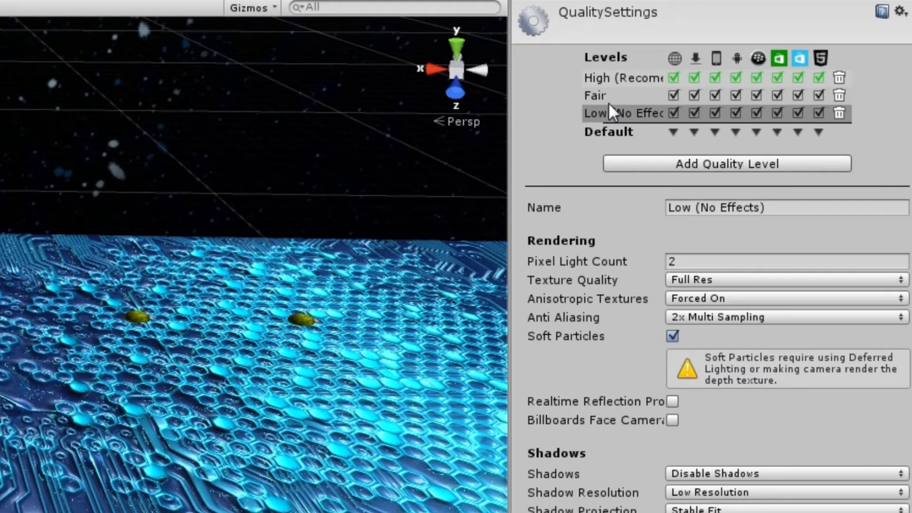
left_click(595, 95)
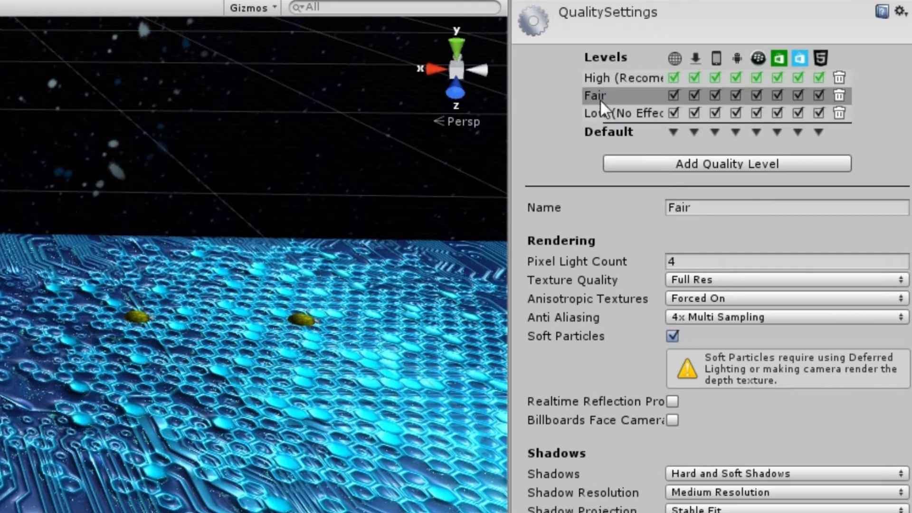
left_click(623, 114)
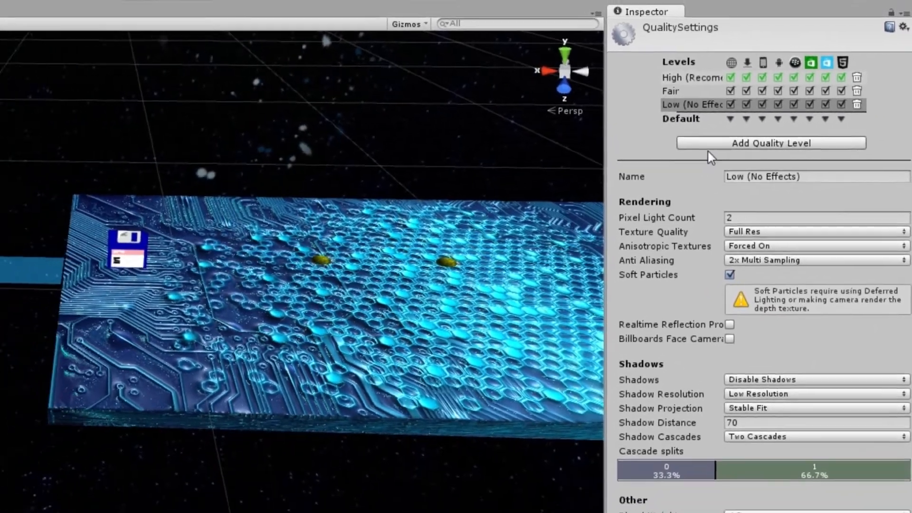
left_click(344, 15)
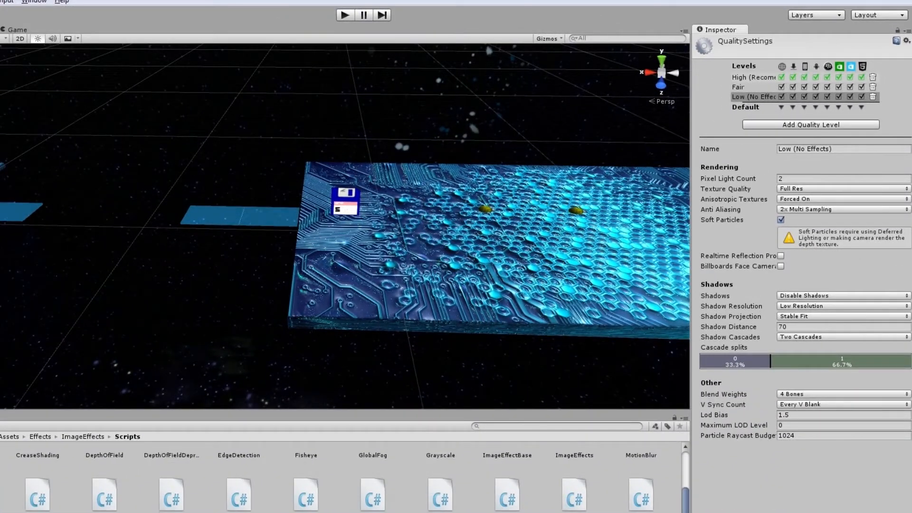
Show the Main Camera's components and open MotionBlur.cs in the code editor.
double_click(639, 493)
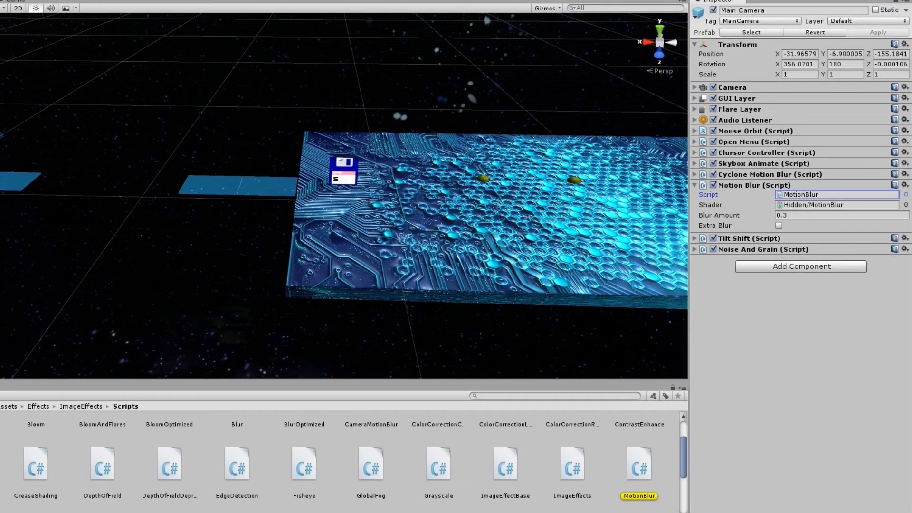
double_click(638, 464)
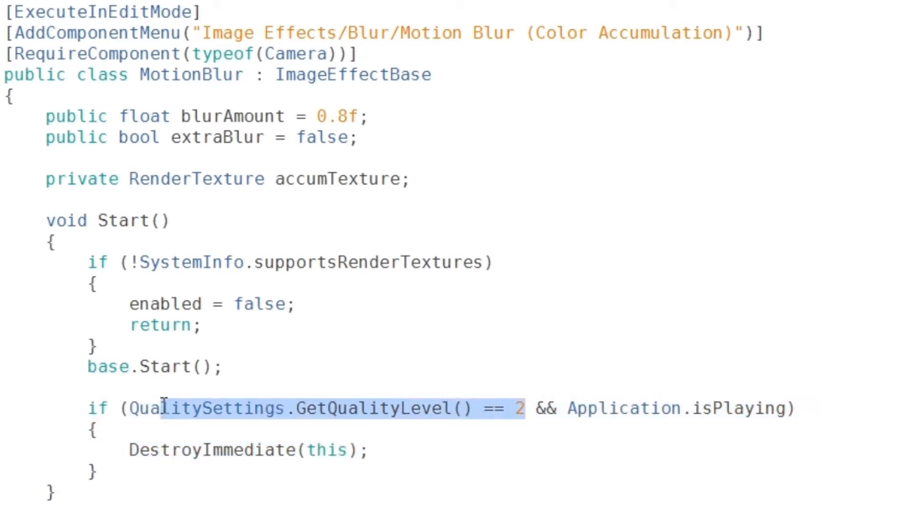
mouse_move(227, 408)
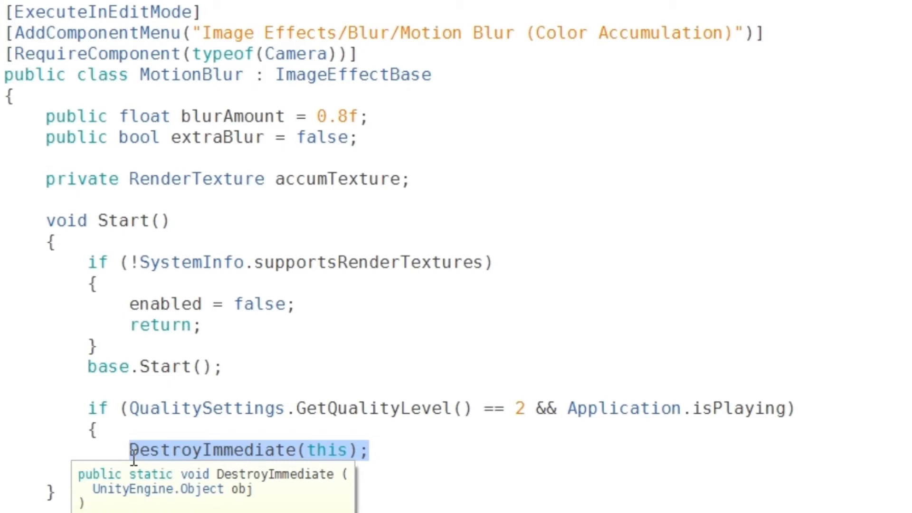
left_click(516, 407)
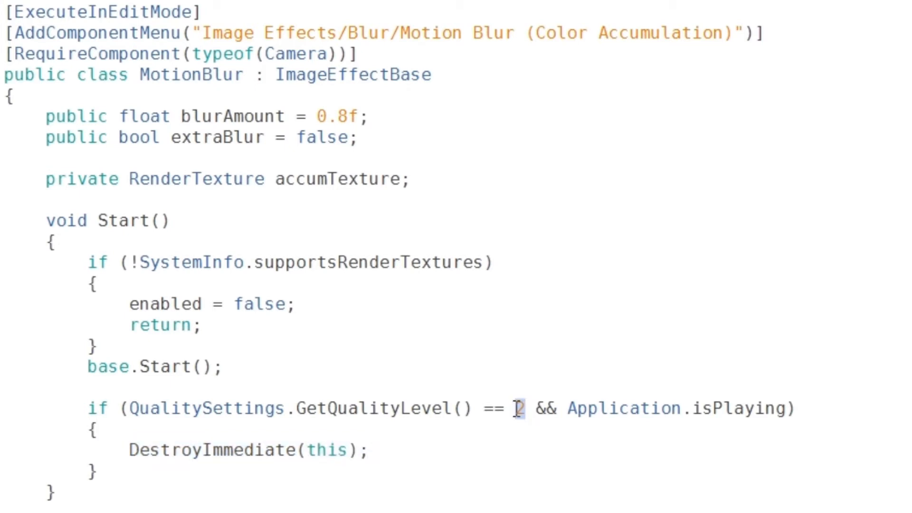
double_click(518, 407)
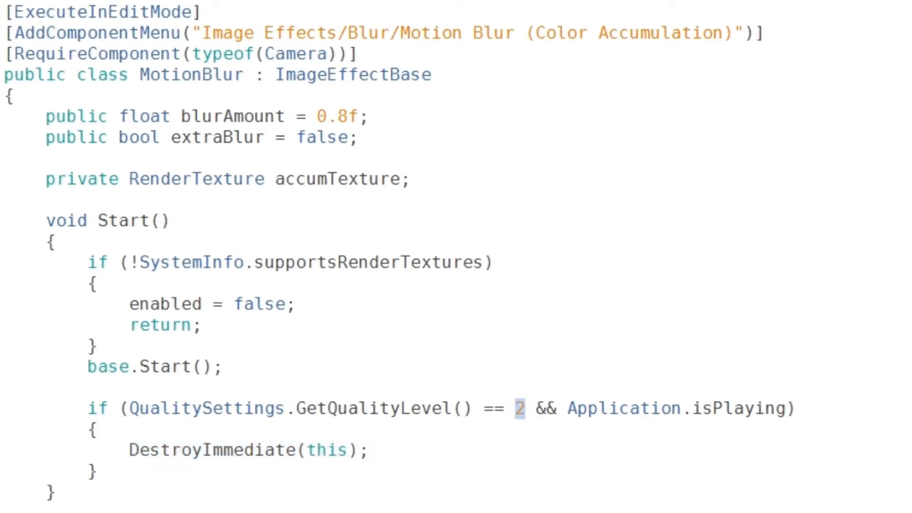
double_click(678, 408)
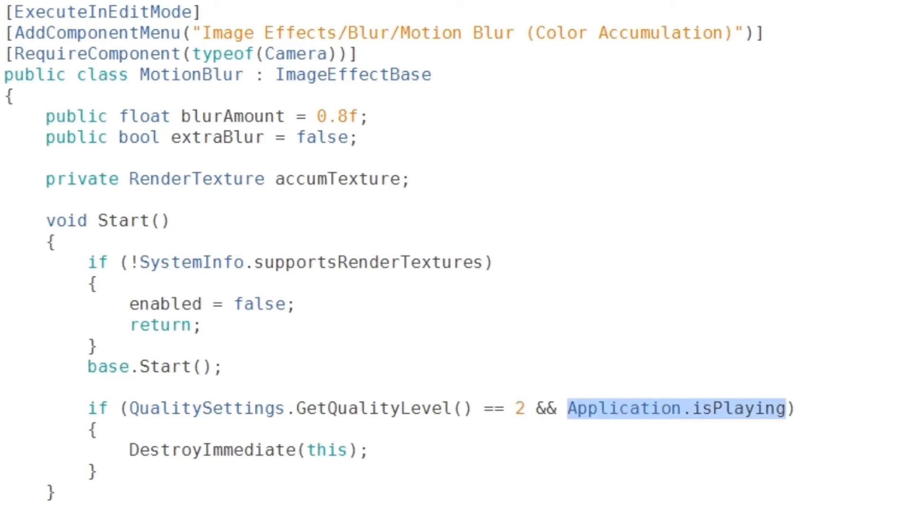
mouse_move(721, 417)
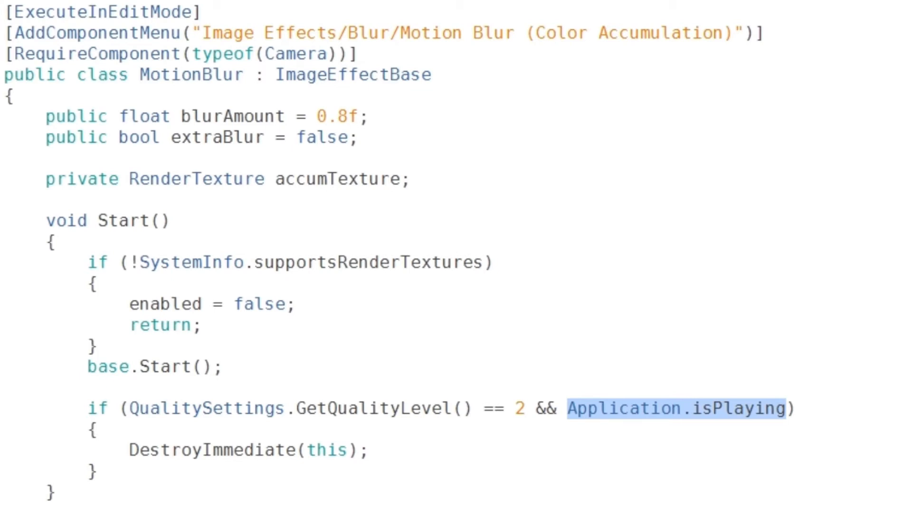
double_click(103, 11)
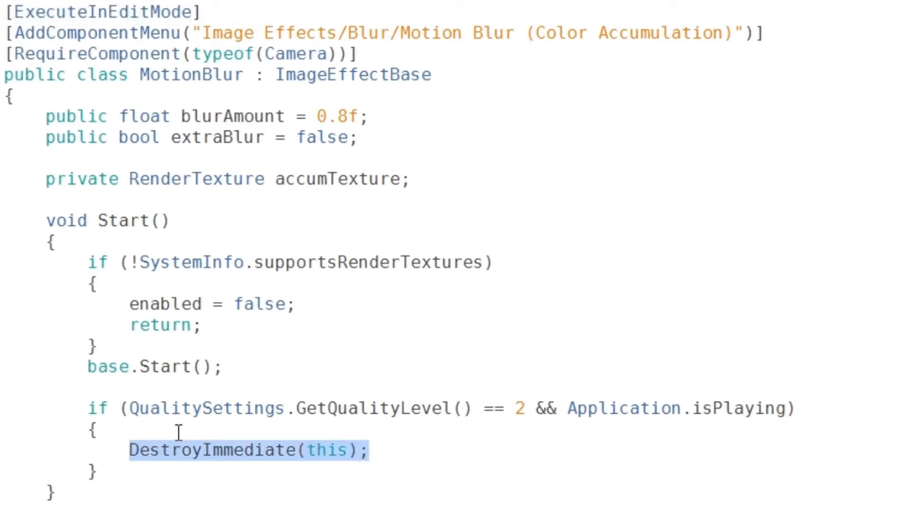
mouse_move(425, 457)
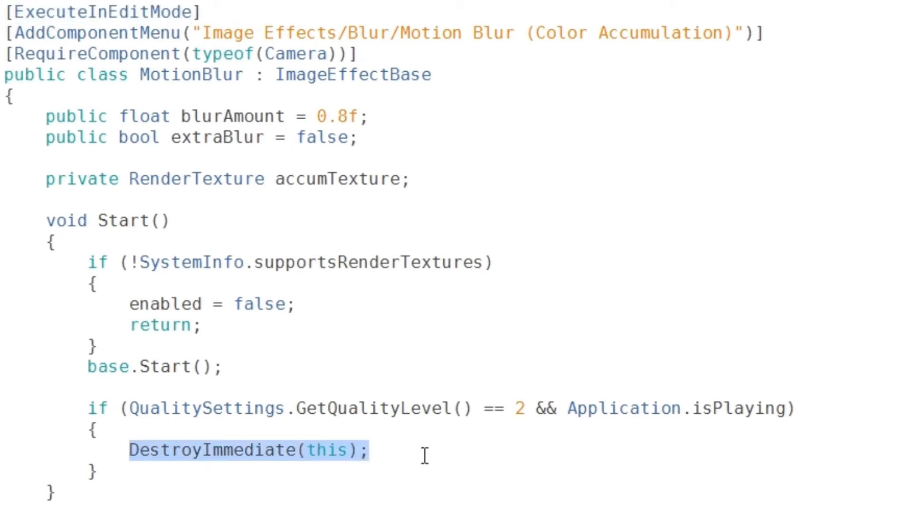
double_click(623, 407)
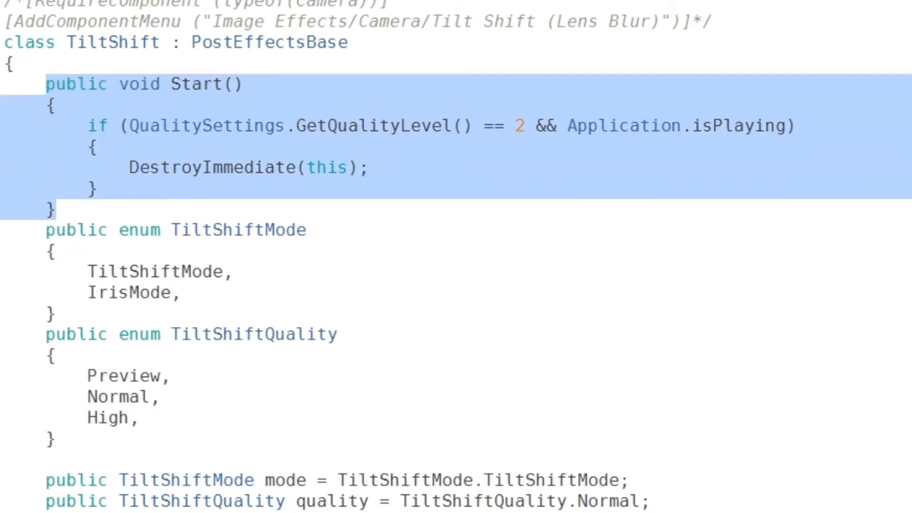
Select the TiltShift Start() method with its DestroyImmediate quality check.
double_click(197, 84)
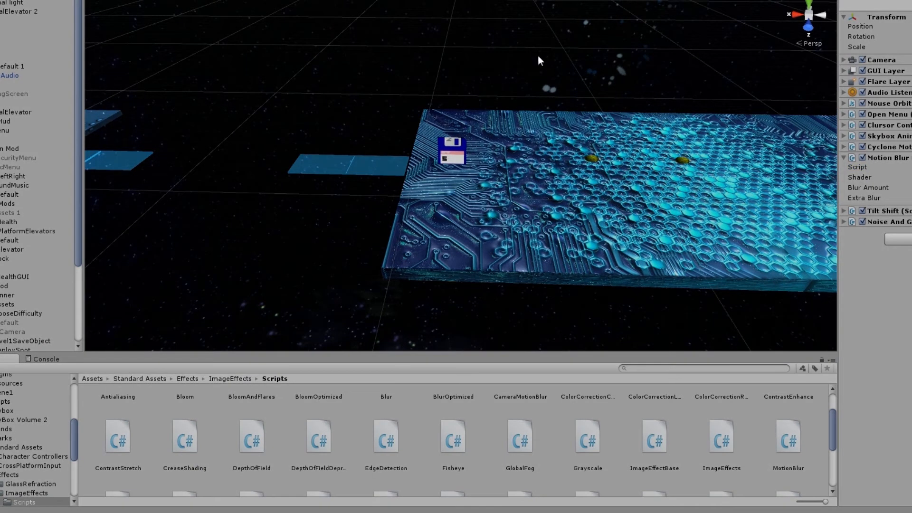
mouse_move(533, 87)
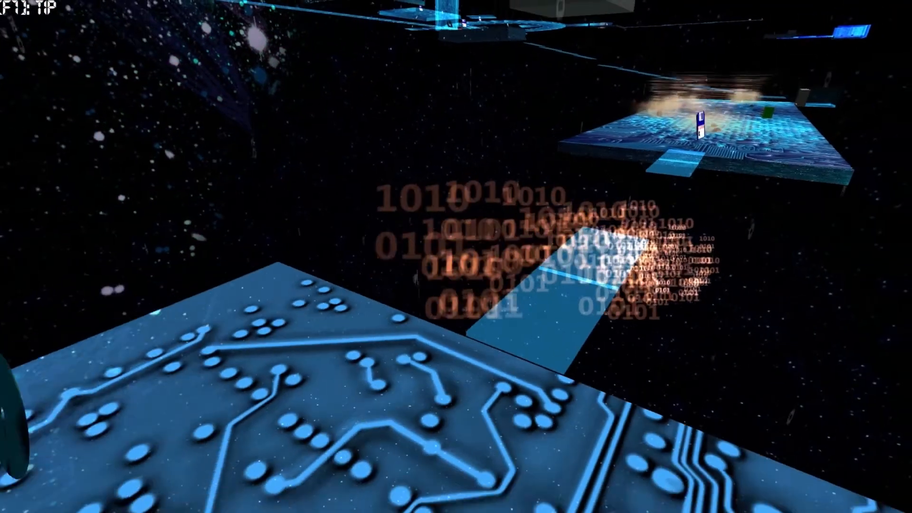
Run the circuit-board level in the Game view.
left_click(27, 6)
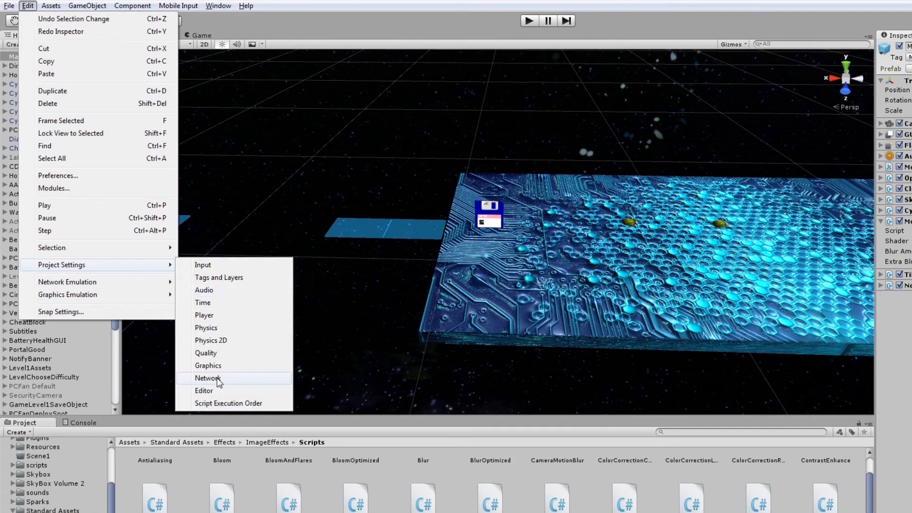
Switch the running game to the High (Recommended) quality level.
left_click(205, 353)
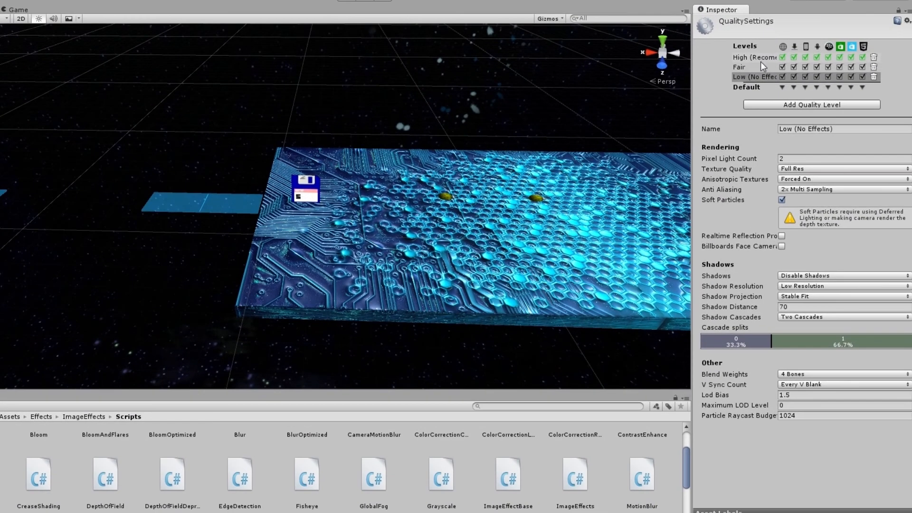
left_click(754, 58)
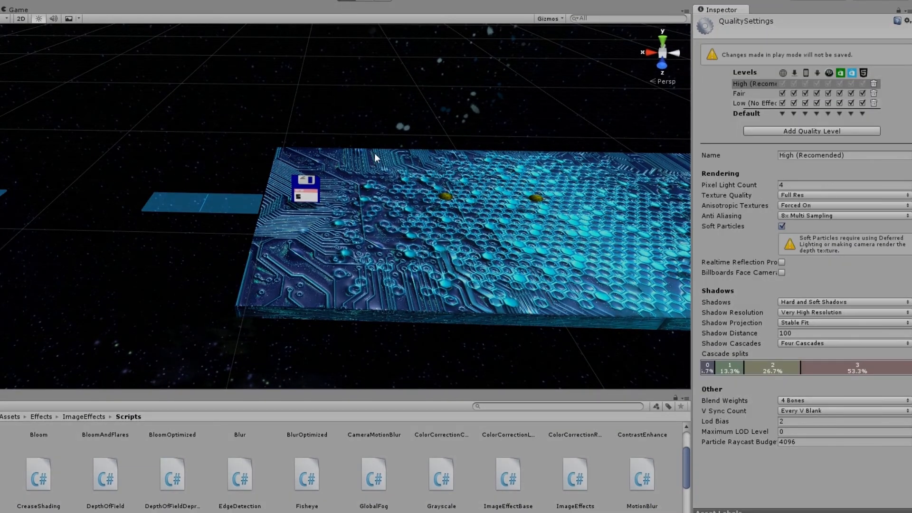
mouse_move(393, 170)
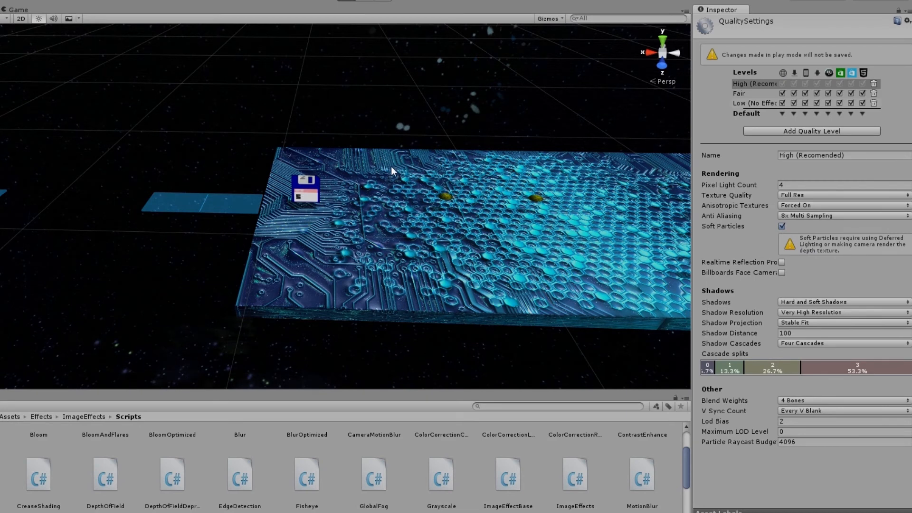